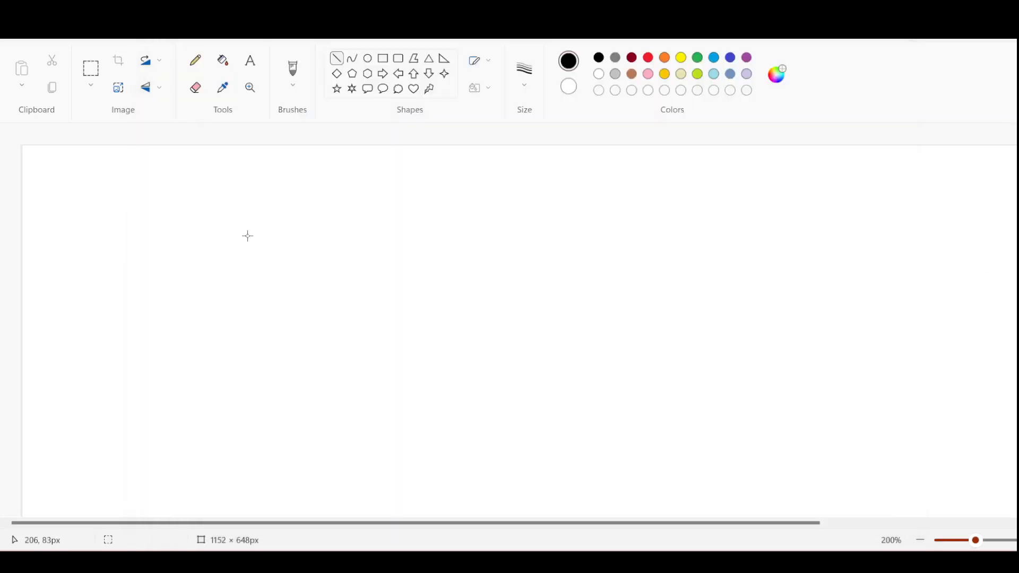
{"action": "mouse_move", "coordinate": [122, 353]}
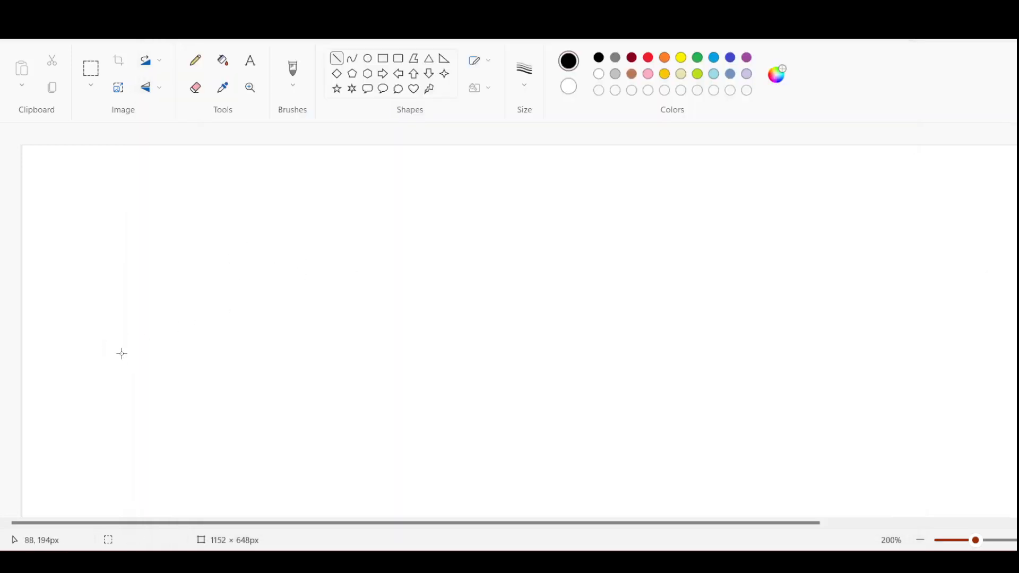
{"action": "mouse_move", "coordinate": [130, 360]}
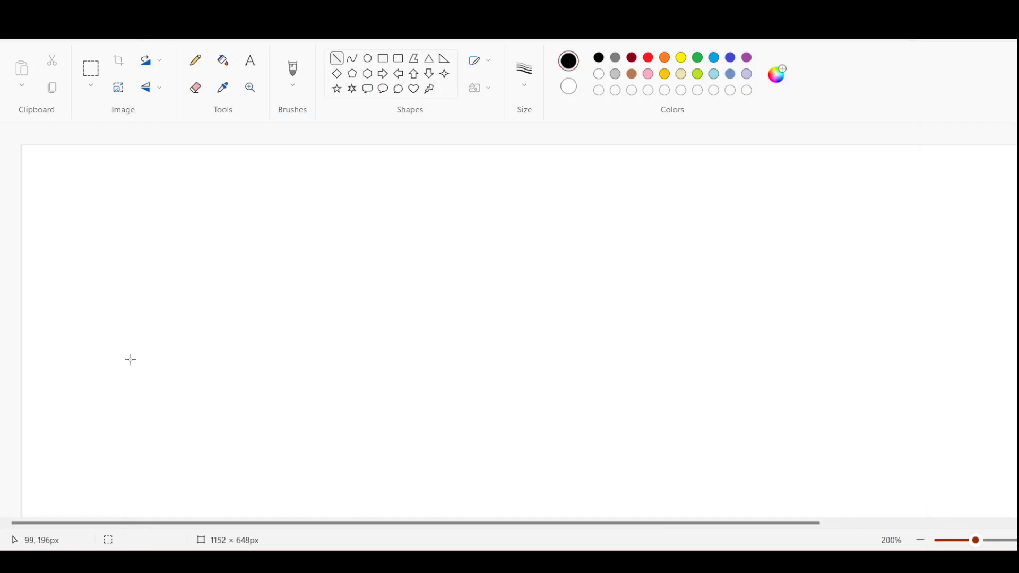
{"action": "mouse_move", "coordinate": [403, 254]}
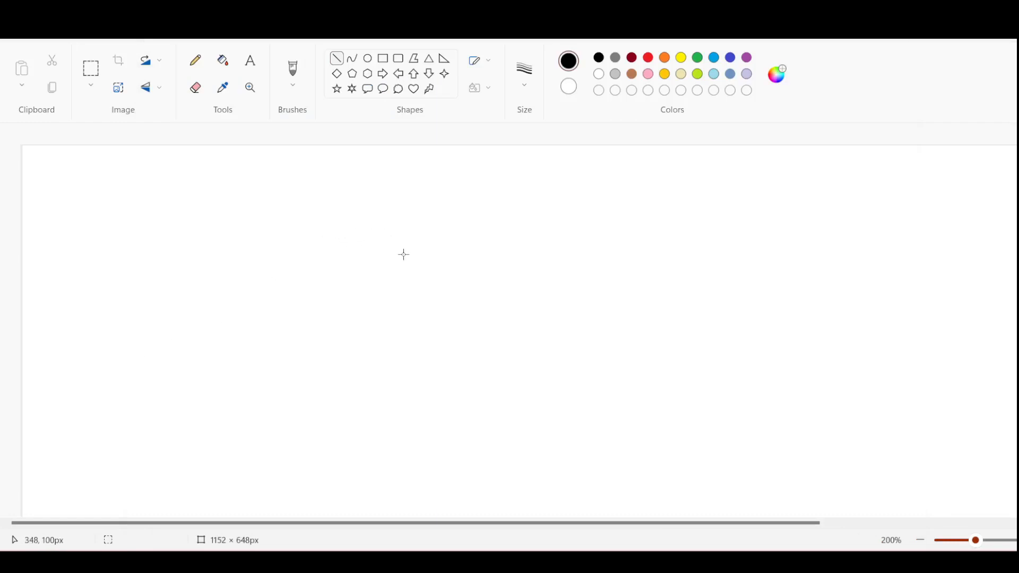
{"action": "mouse_move", "coordinate": [402, 255]}
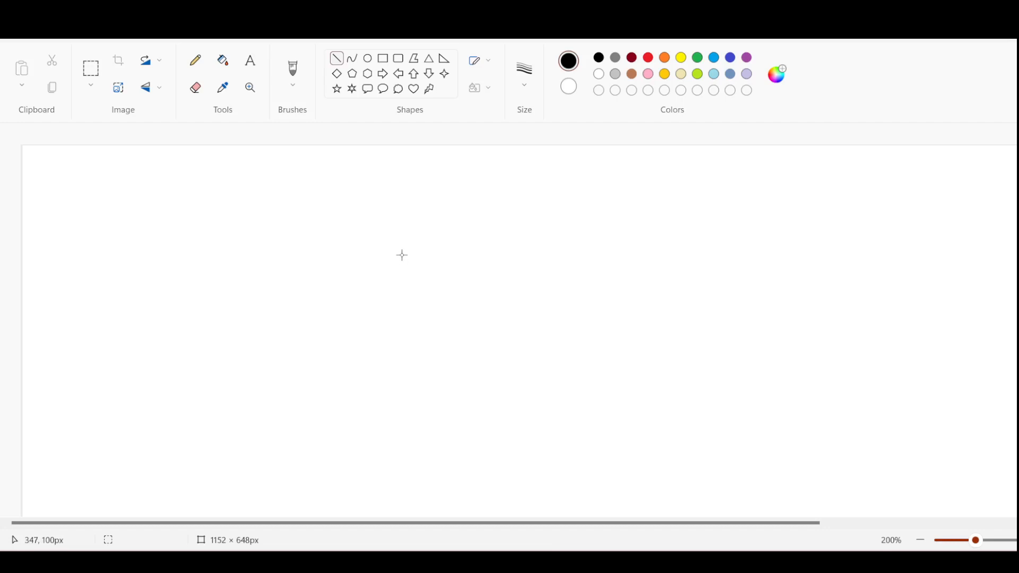
{"action": "mouse_move", "coordinate": [421, 217]}
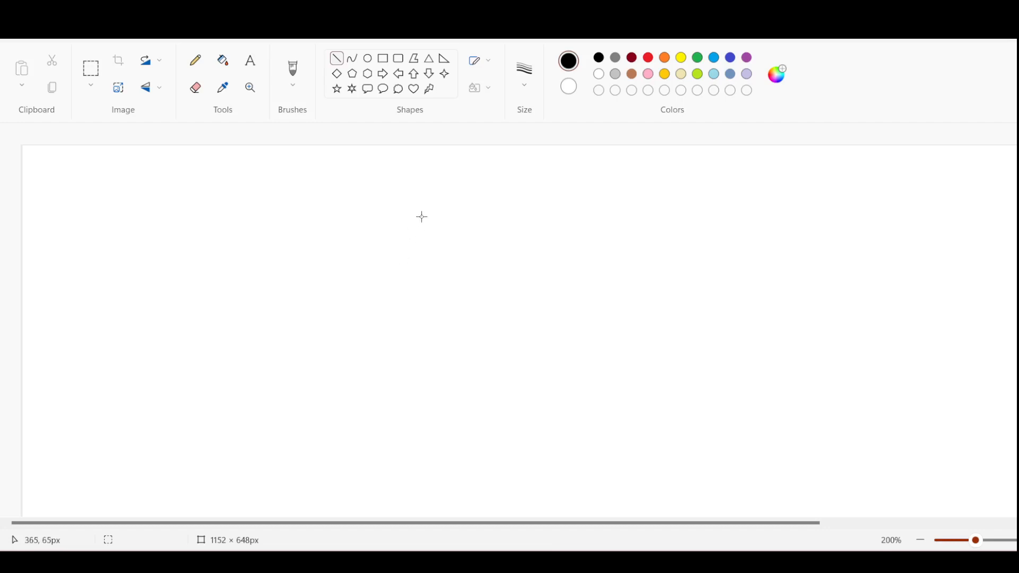
{"action": "mouse_move", "coordinate": [428, 217]}
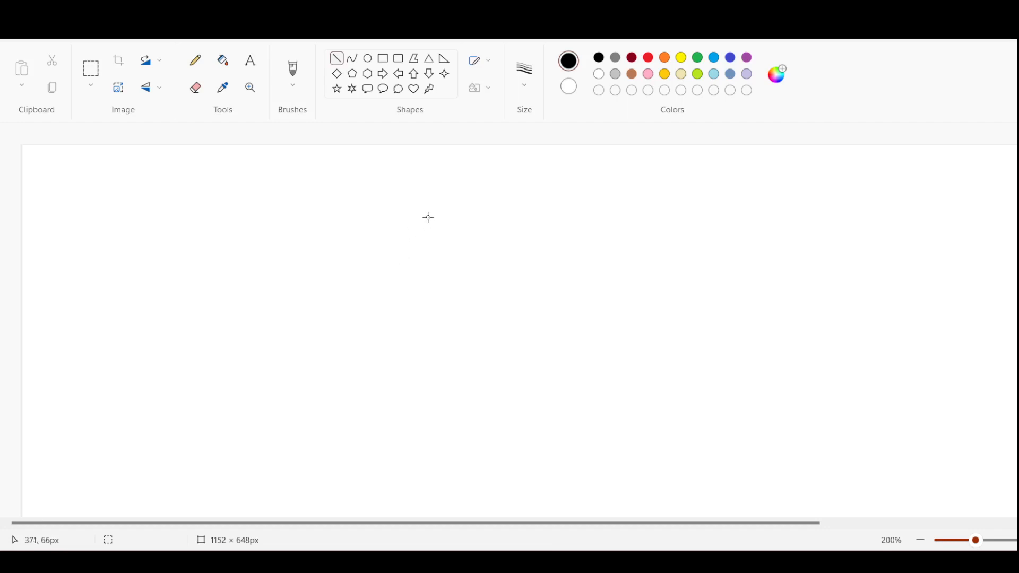
{"action": "mouse_move", "coordinate": [394, 52]}
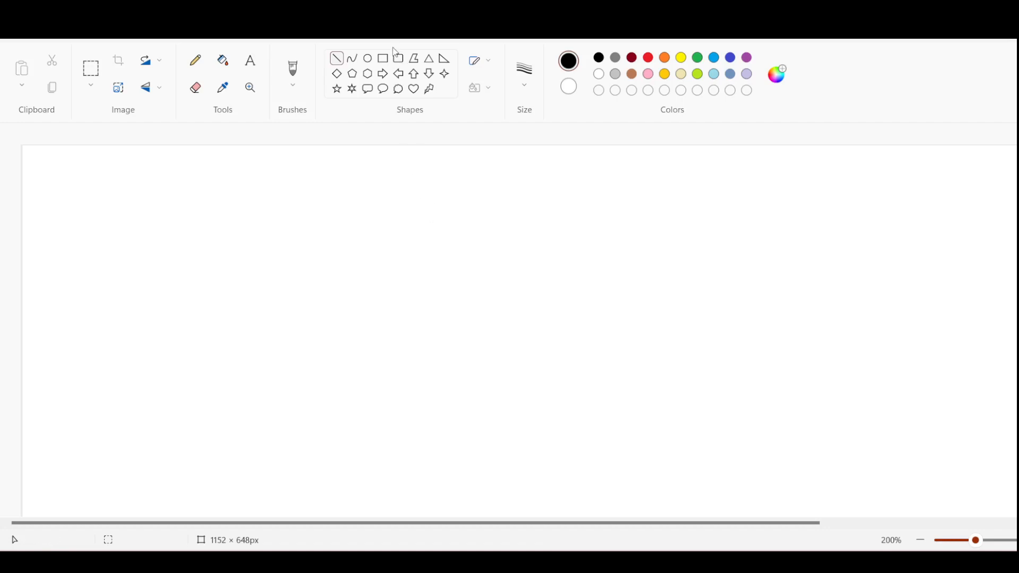
Step: Draw rectangle boxes and label the first square 'db1'
{"action": "left_click", "coordinate": [383, 58]}
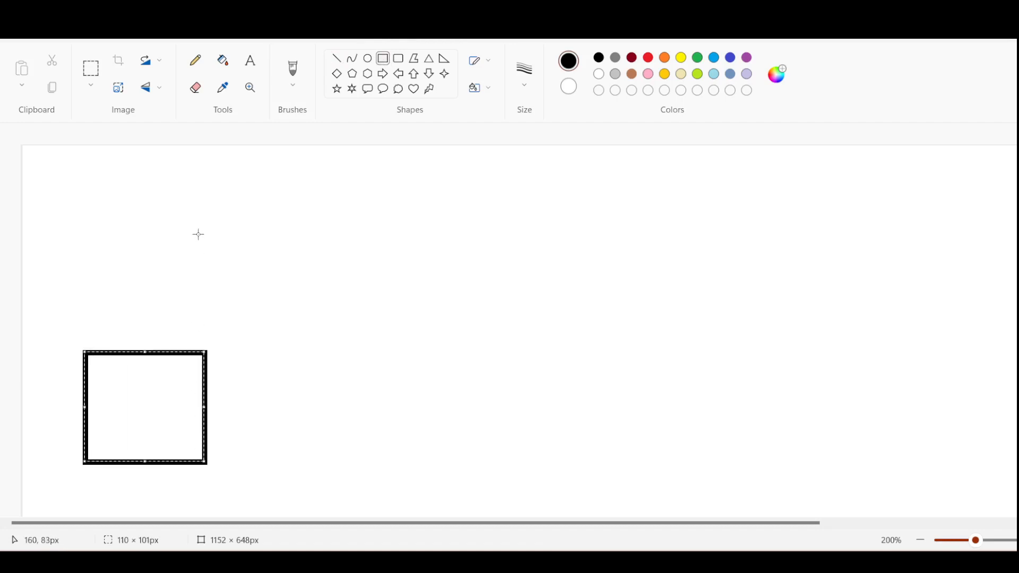
{"action": "left_click", "coordinate": [250, 60]}
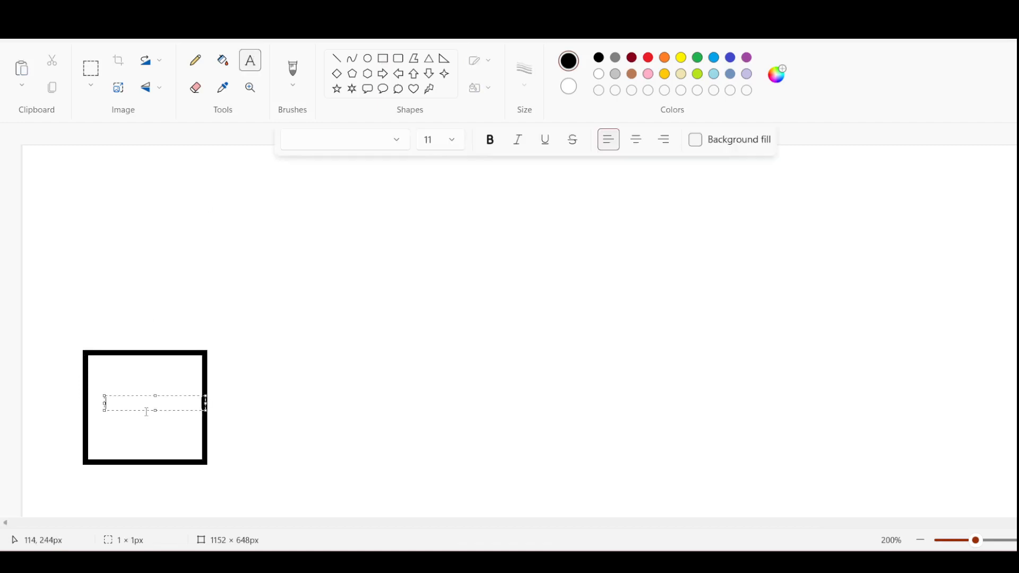
{"action": "type", "text": "db"}
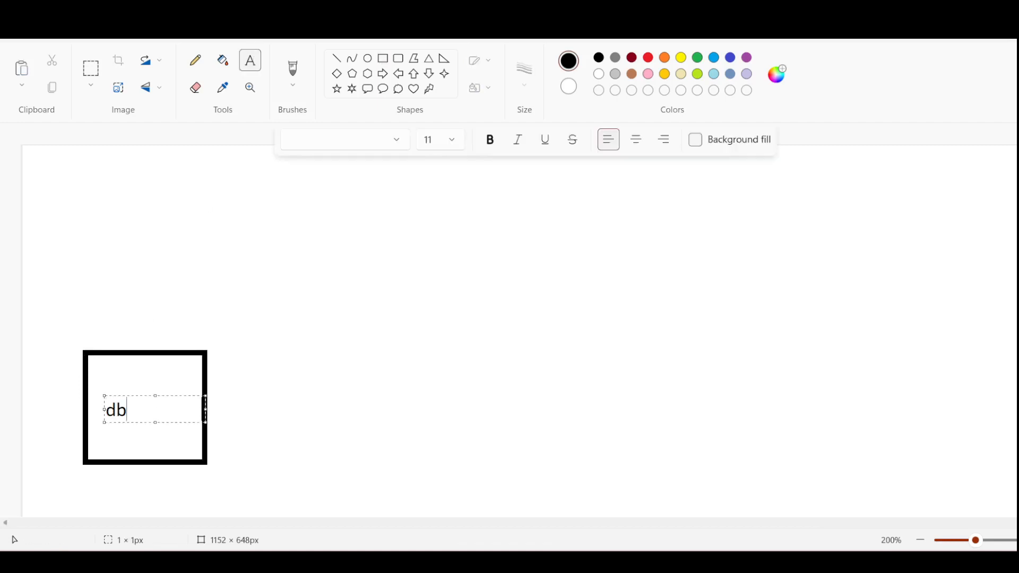
{"action": "type", "text": "1"}
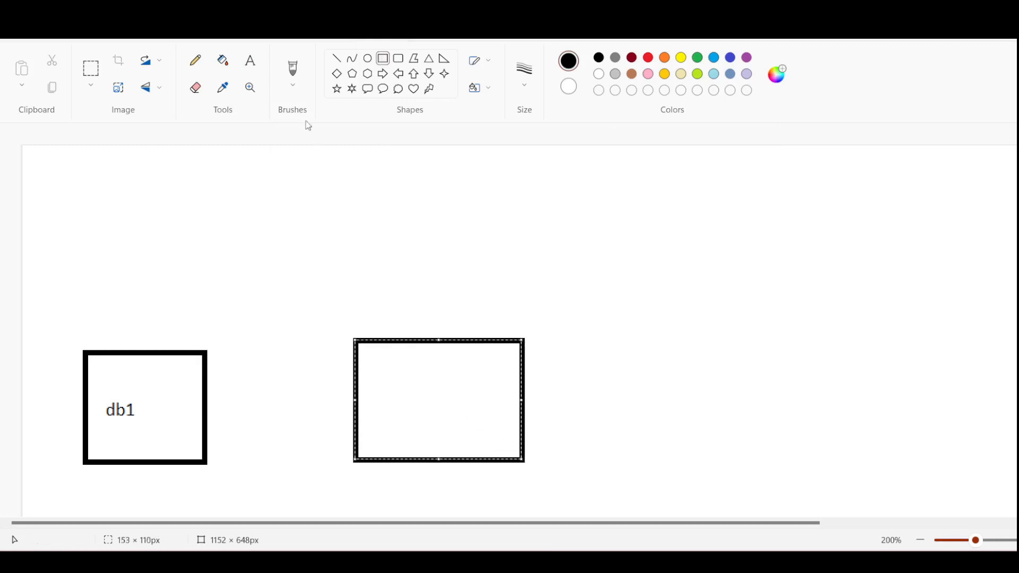
Step: Type 'db2' inside the second rectangle and pick a larger font size
{"action": "left_click", "coordinate": [250, 60]}
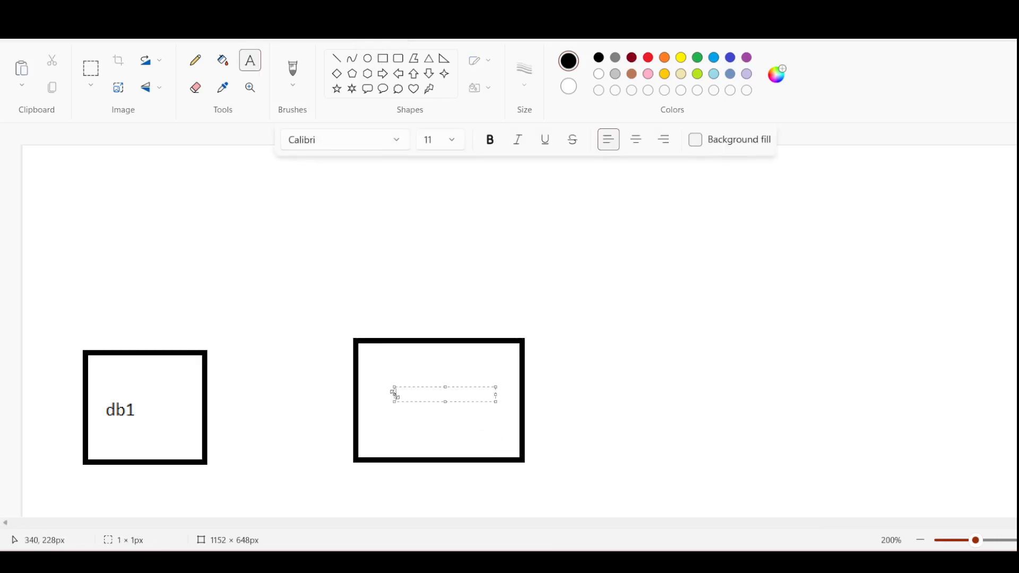
{"action": "type", "text": "db"}
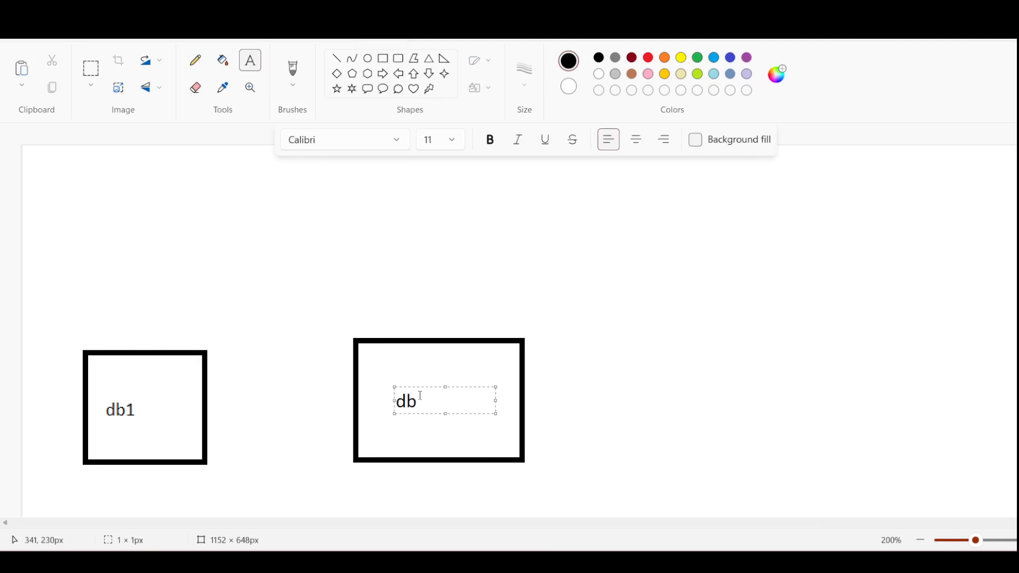
{"action": "type", "text": "2"}
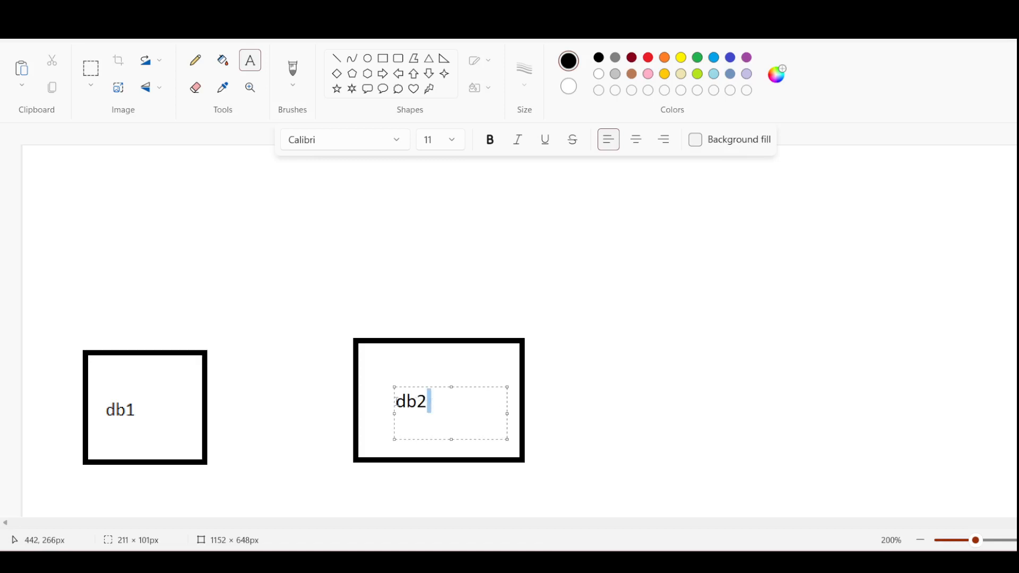
{"action": "left_click", "coordinate": [451, 139]}
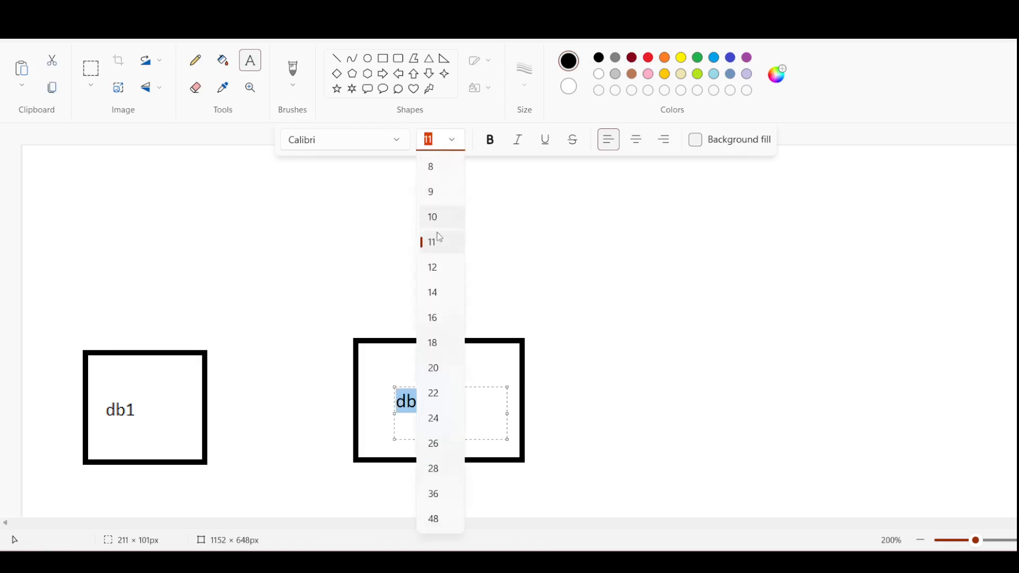
{"action": "left_click", "coordinate": [432, 292]}
{"action": "type", "text": "2"}
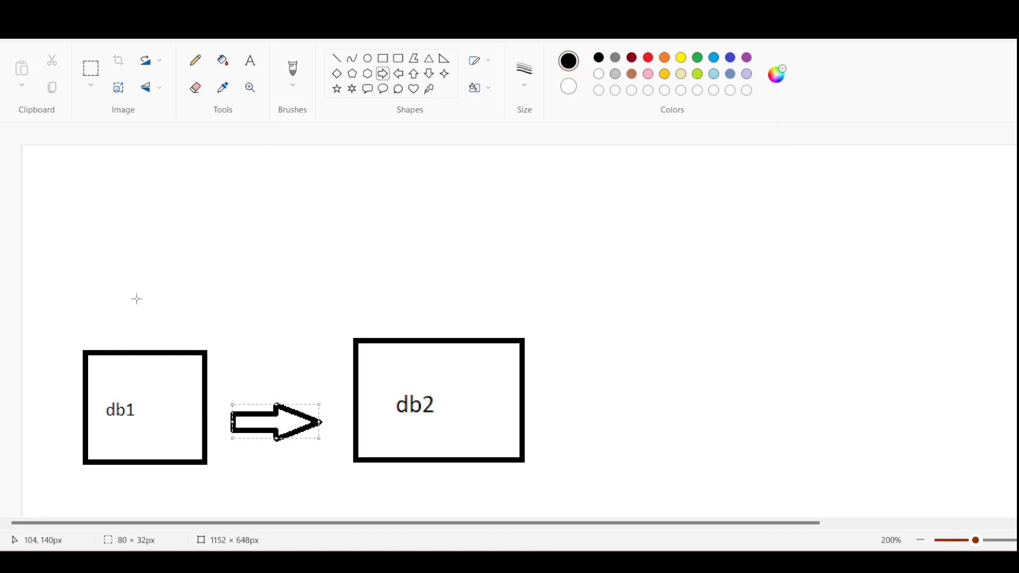
{"action": "mouse_move", "coordinate": [61, 276]}
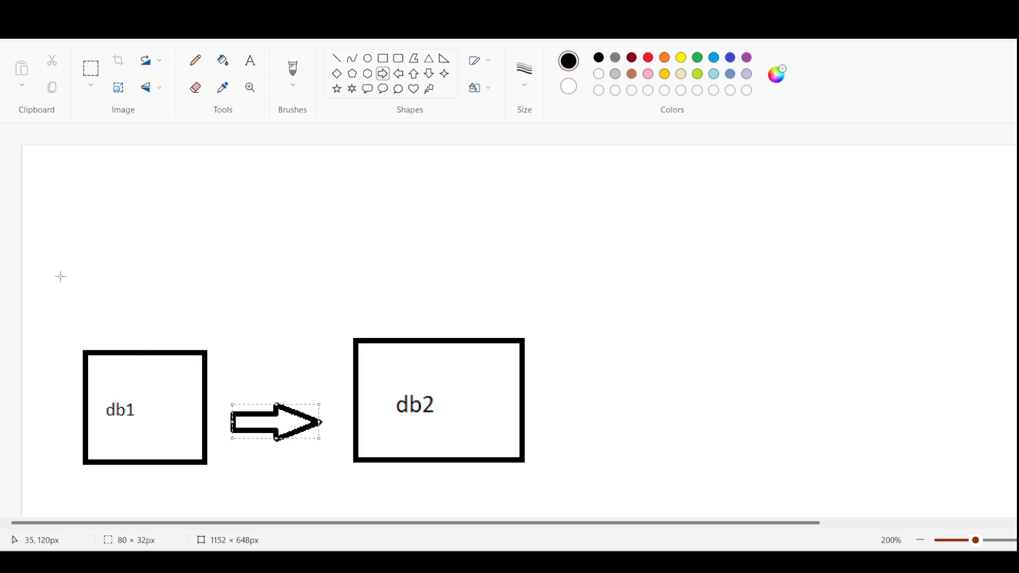
{"action": "mouse_move", "coordinate": [128, 399]}
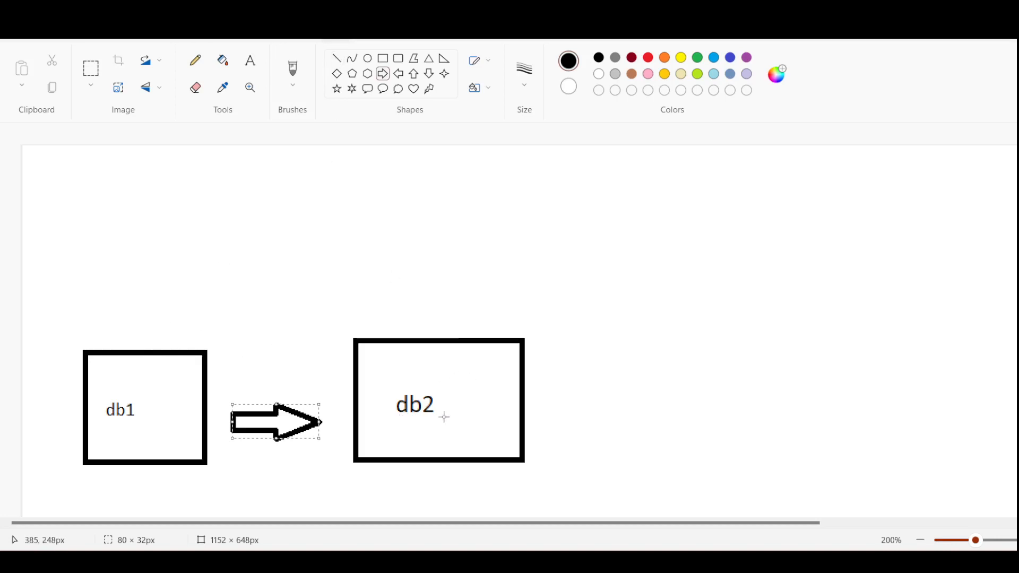
{"action": "mouse_move", "coordinate": [398, 89]}
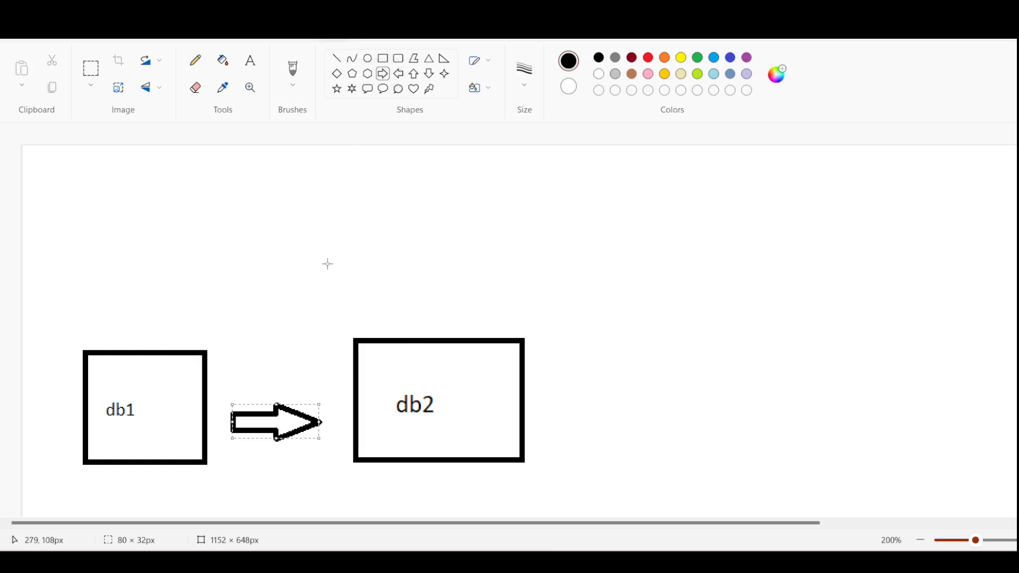
{"action": "mouse_move", "coordinate": [259, 322]}
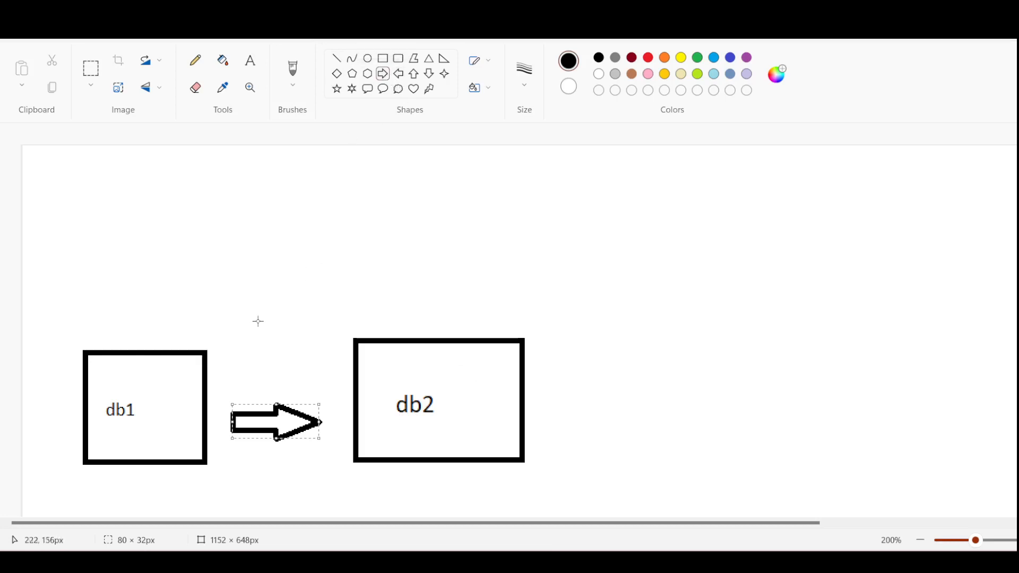
Step: Commit the hollow block arrow placed between the db1 and db2 boxes
{"action": "left_click", "coordinate": [196, 248]}
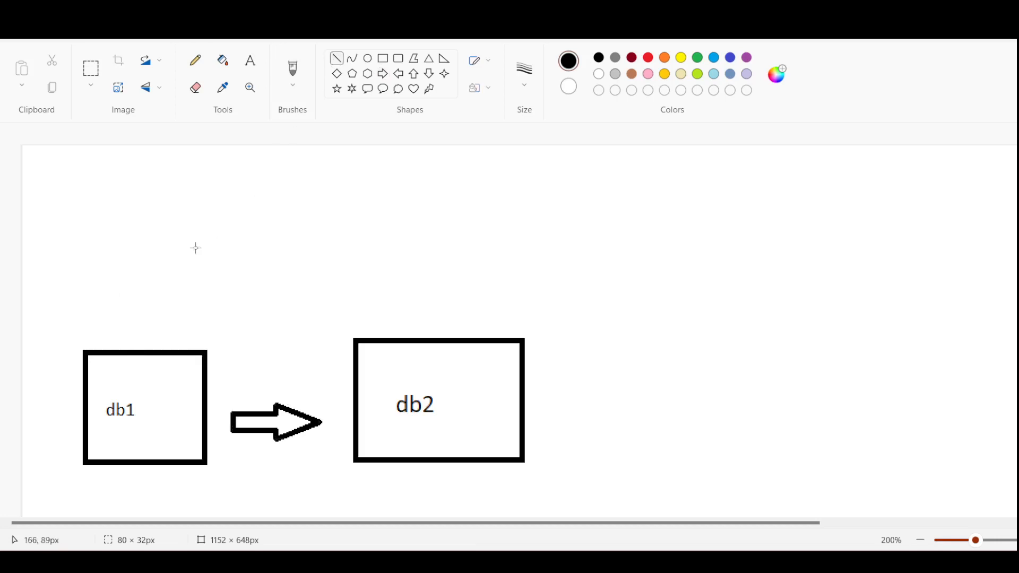
Step: Select the Pencil tool for freehand drawing
{"action": "left_click", "coordinate": [195, 60]}
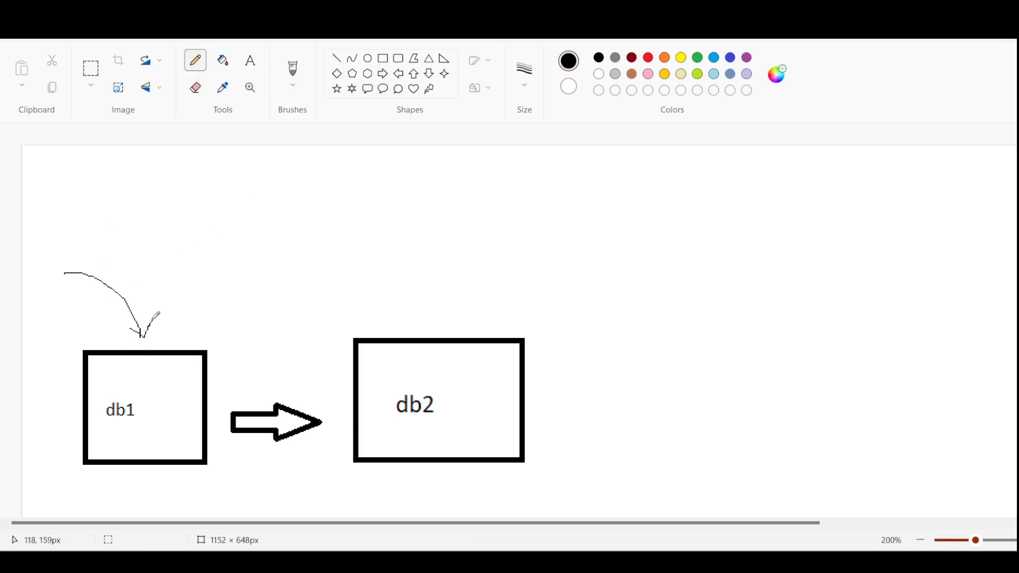
{"action": "mouse_move", "coordinate": [129, 284]}
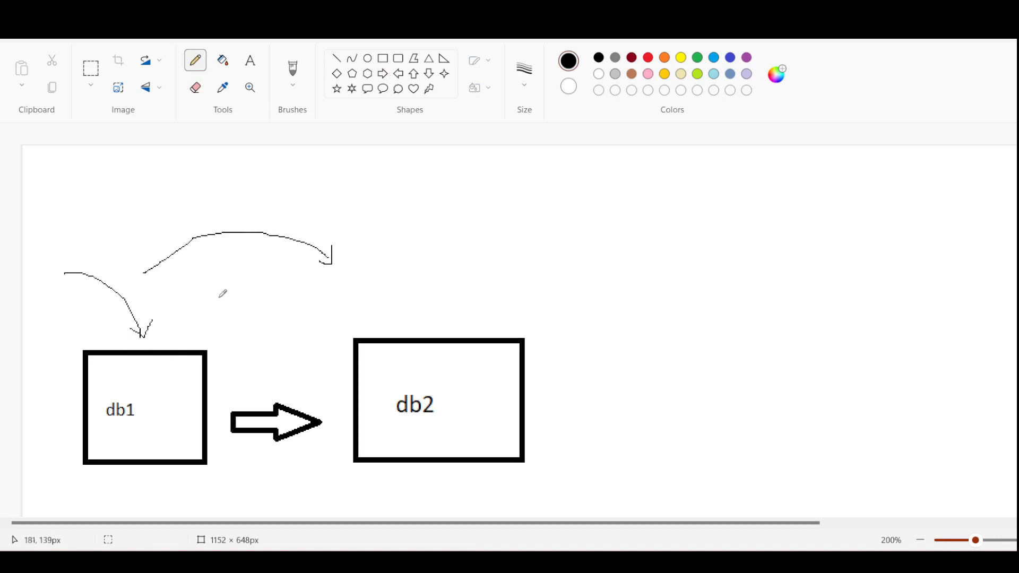
{"action": "mouse_move", "coordinate": [415, 336]}
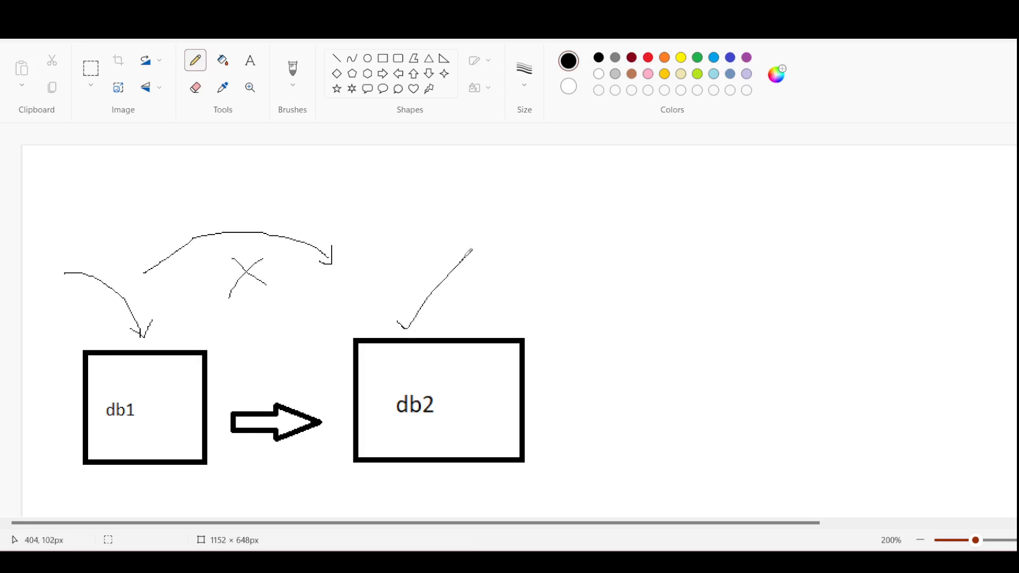
{"action": "mouse_move", "coordinate": [246, 306]}
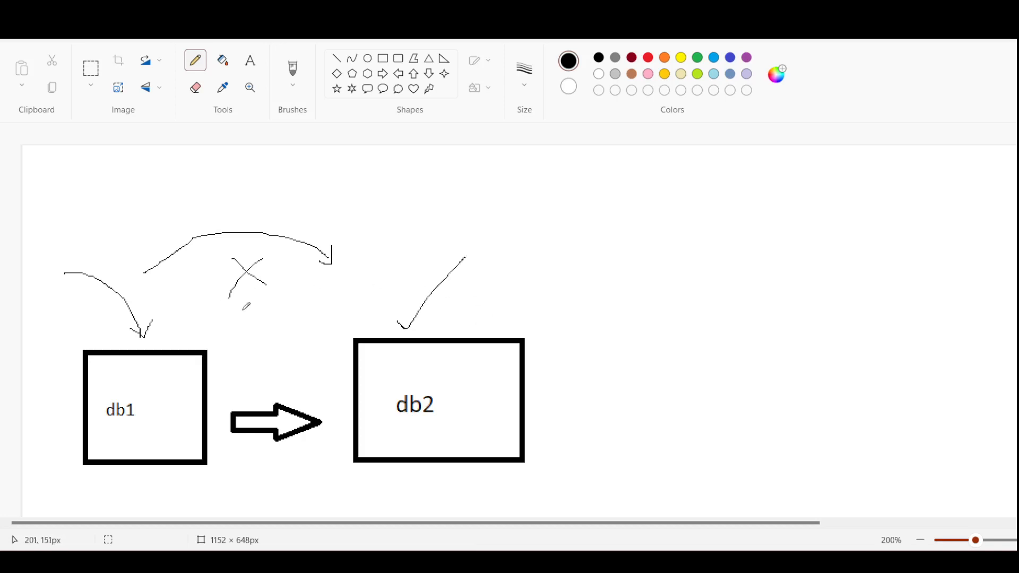
{"action": "mouse_move", "coordinate": [229, 367]}
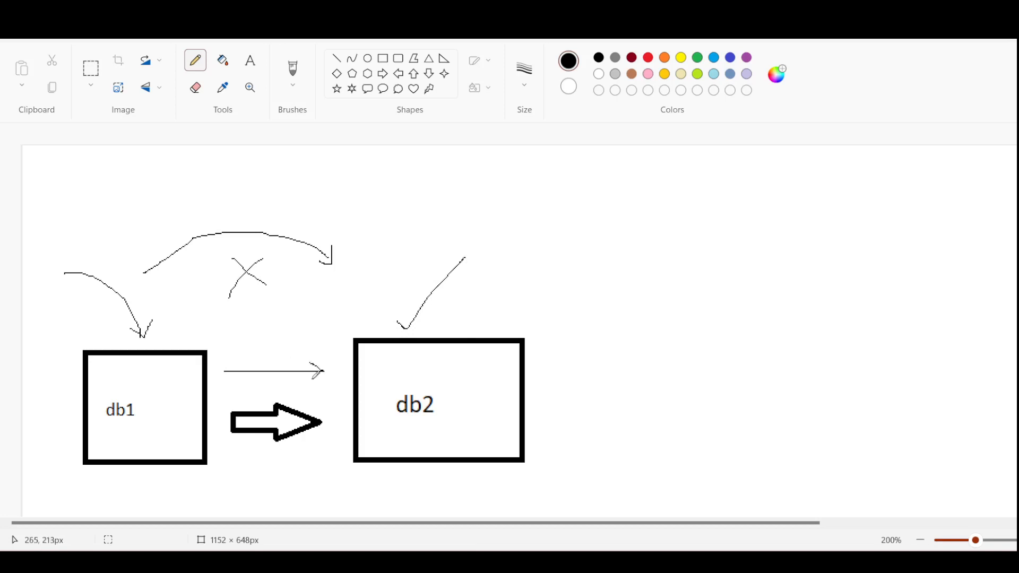
{"action": "mouse_move", "coordinate": [336, 307]}
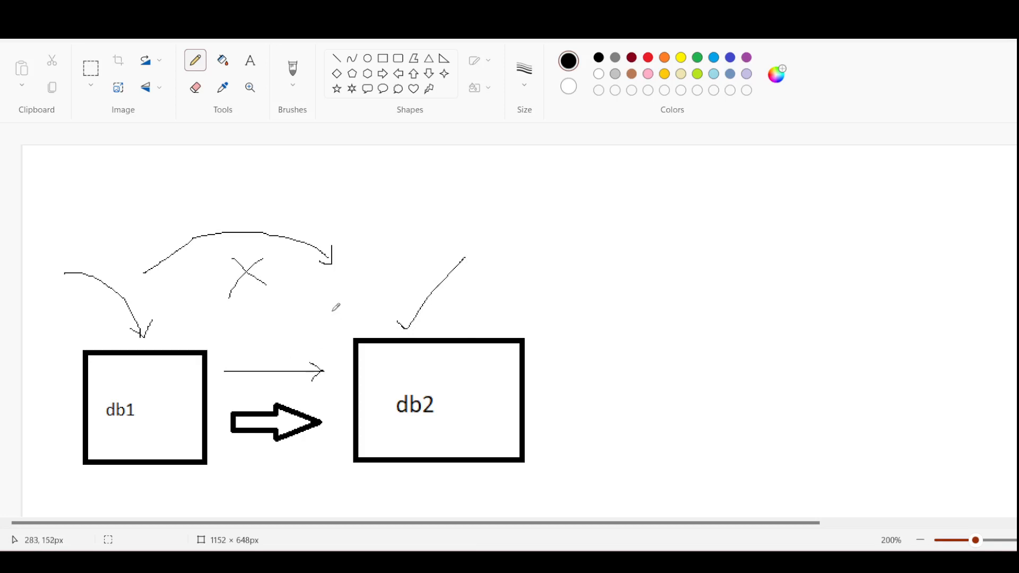
{"action": "mouse_move", "coordinate": [273, 306]}
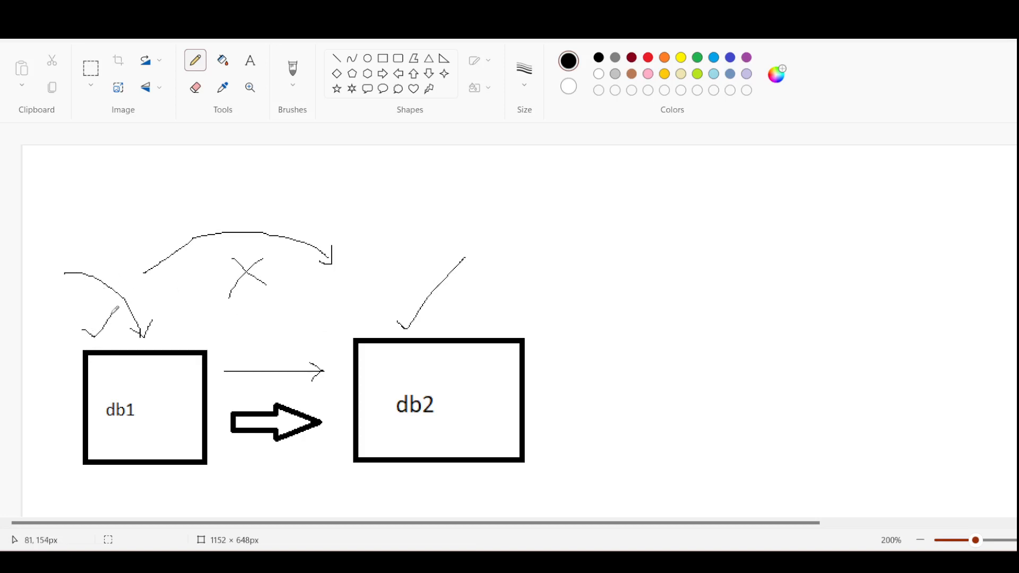
{"action": "mouse_move", "coordinate": [474, 310]}
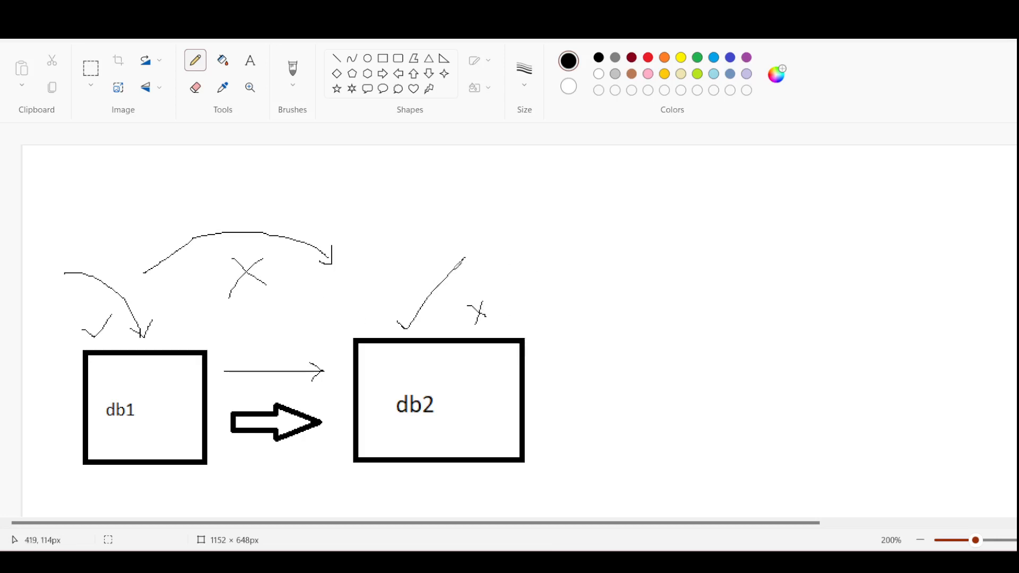
{"action": "mouse_move", "coordinate": [147, 388]}
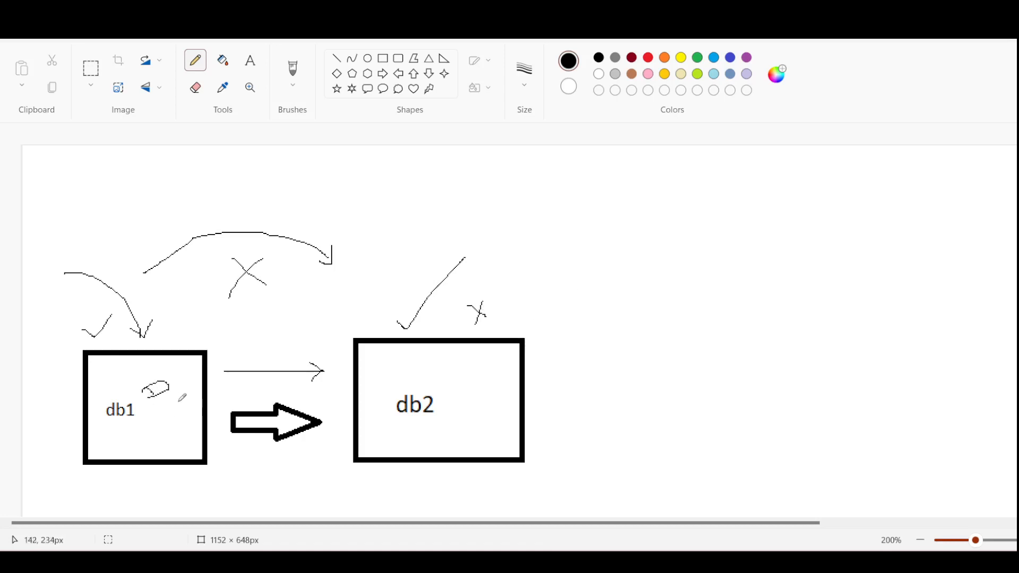
{"action": "mouse_move", "coordinate": [302, 479]}
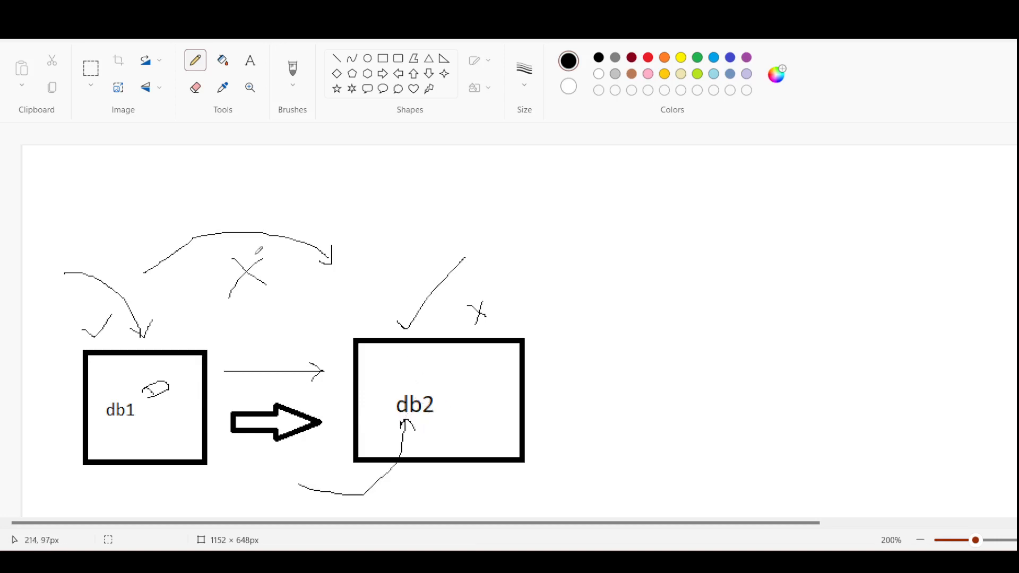
{"action": "mouse_move", "coordinate": [449, 389]}
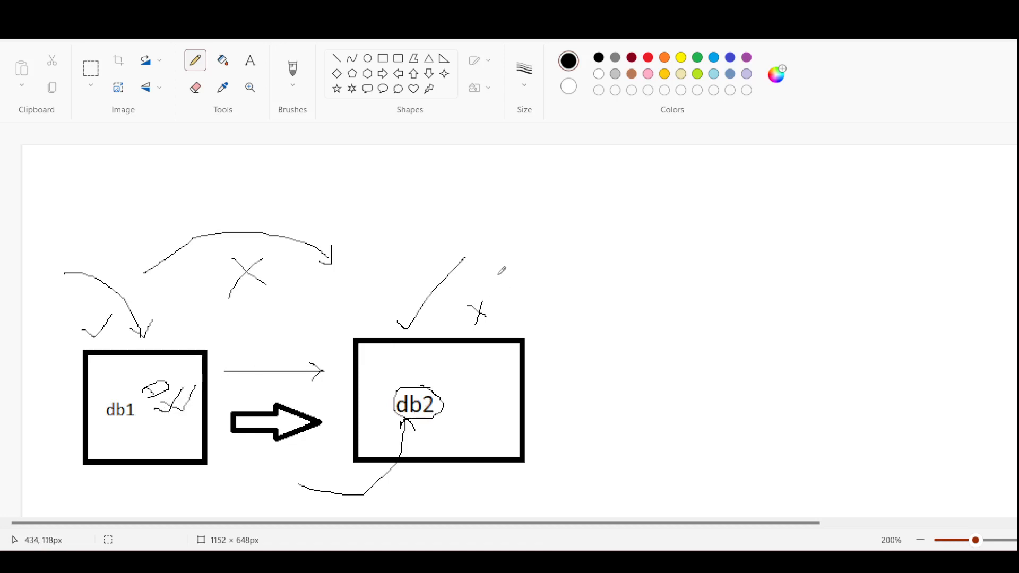
{"action": "mouse_move", "coordinate": [515, 215]}
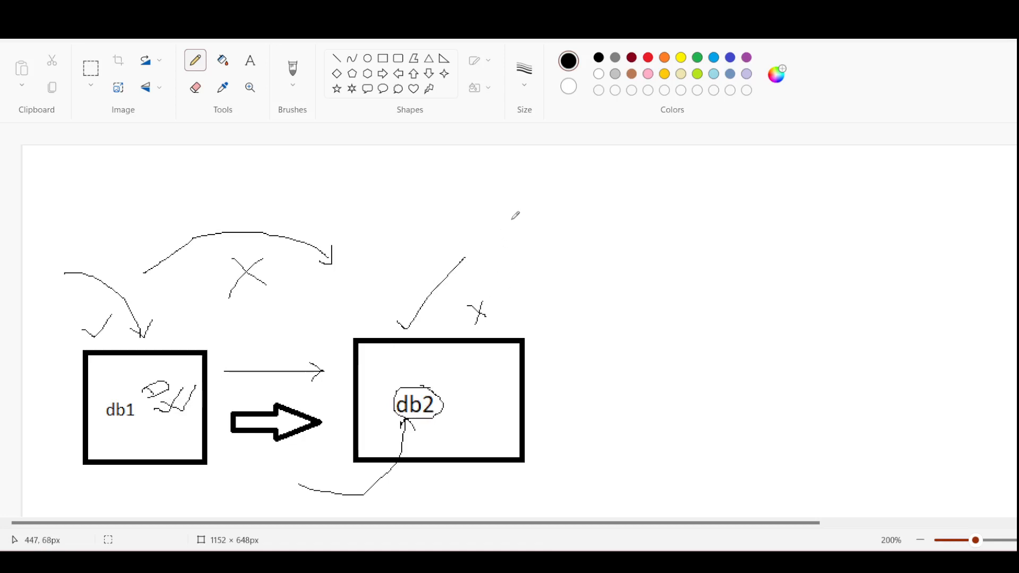
{"action": "mouse_move", "coordinate": [102, 175]}
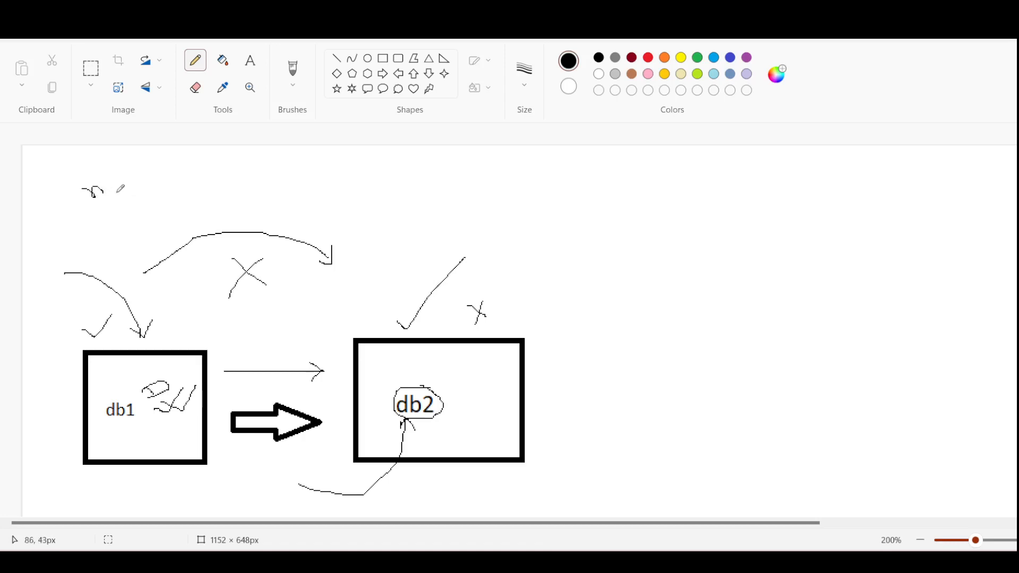
{"action": "mouse_move", "coordinate": [117, 184]}
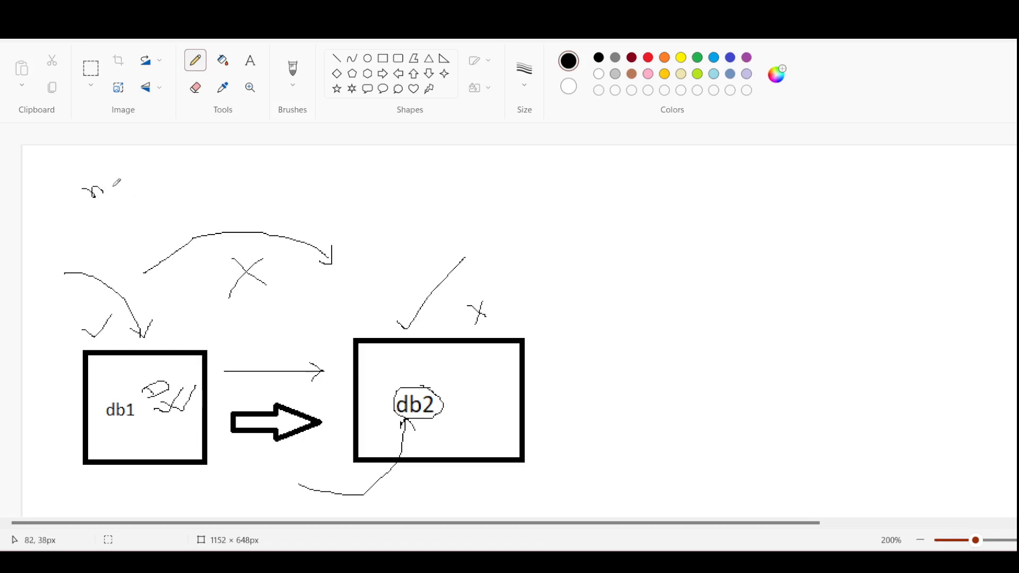
{"action": "mouse_move", "coordinate": [121, 208]}
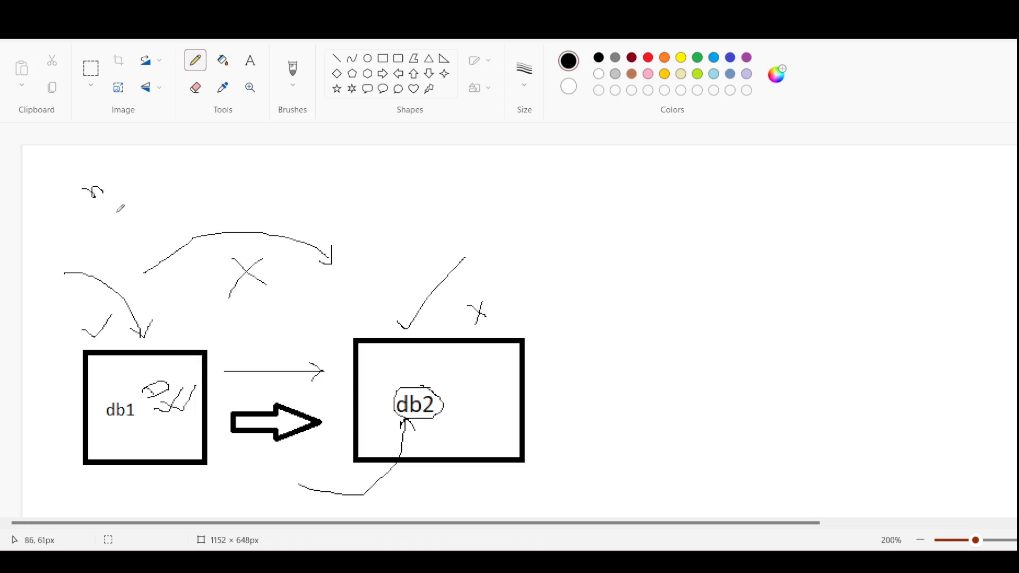
Step: Draw an equals sign in the top-left handwritten note
{"action": "left_click_drag", "start_coordinate": [113, 195], "coordinate": [133, 189]}
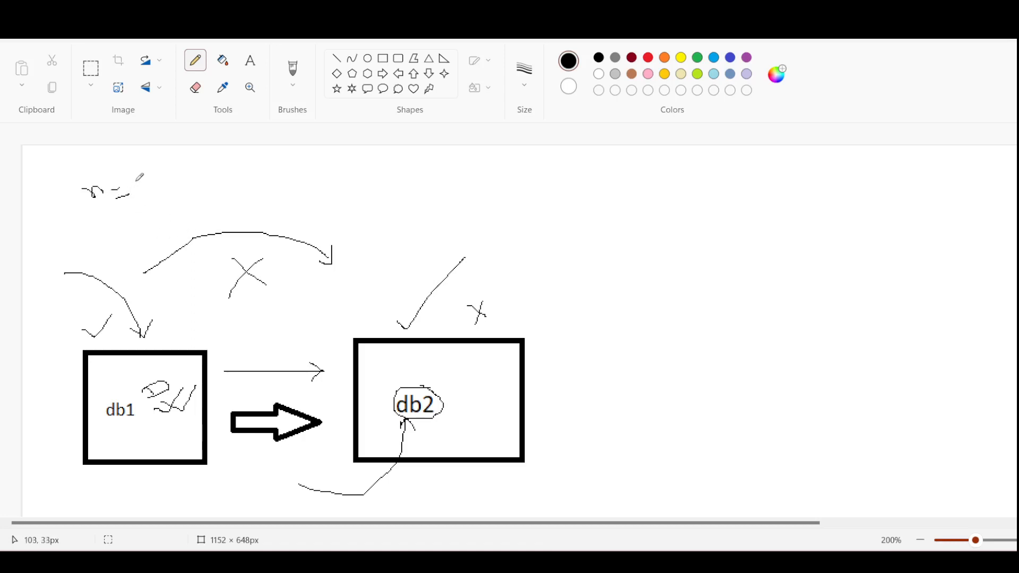
{"action": "mouse_move", "coordinate": [138, 177]}
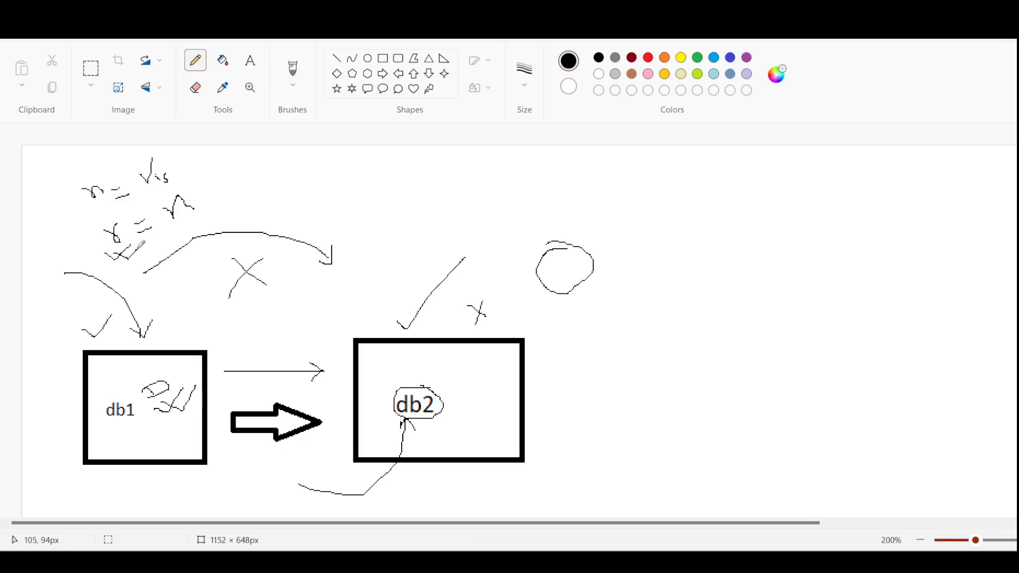
{"action": "mouse_move", "coordinate": [357, 228]}
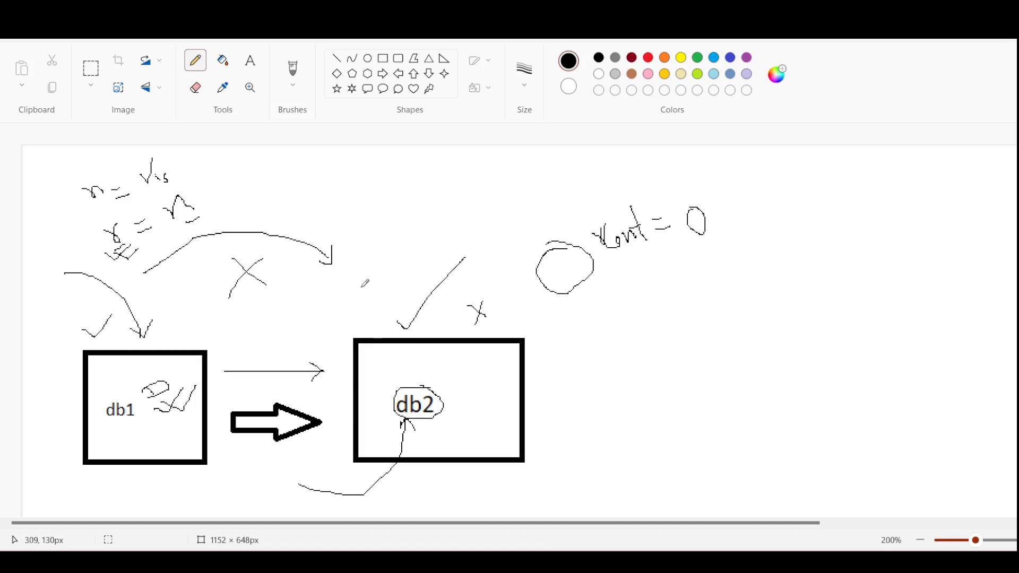
{"action": "mouse_move", "coordinate": [73, 205]}
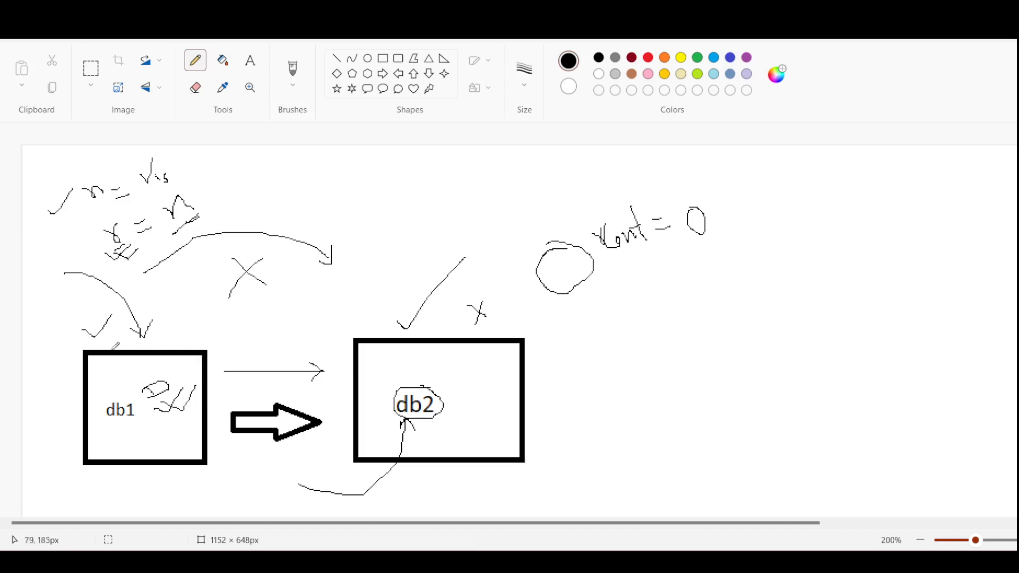
{"action": "mouse_move", "coordinate": [634, 318]}
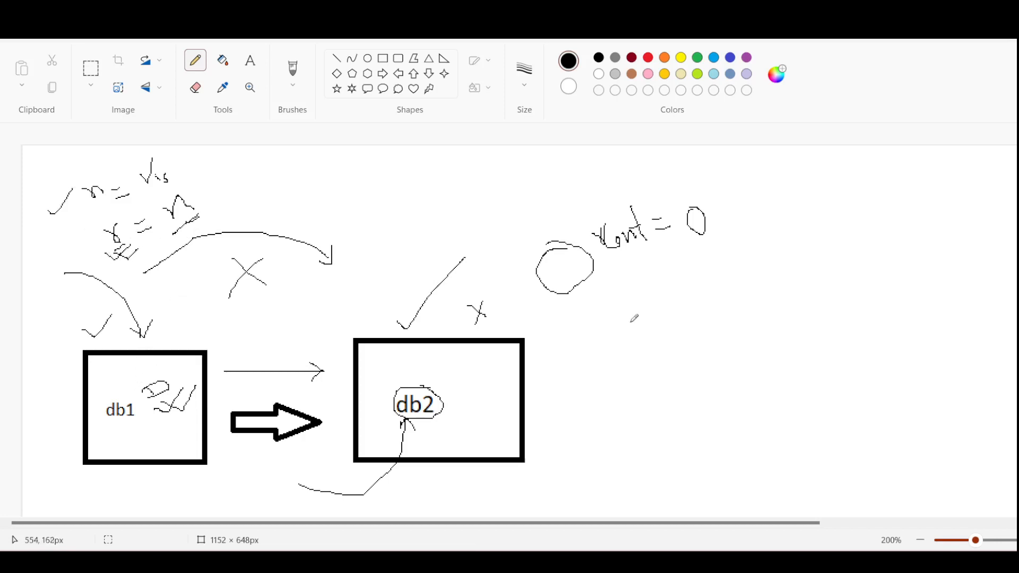
{"action": "mouse_move", "coordinate": [549, 379]}
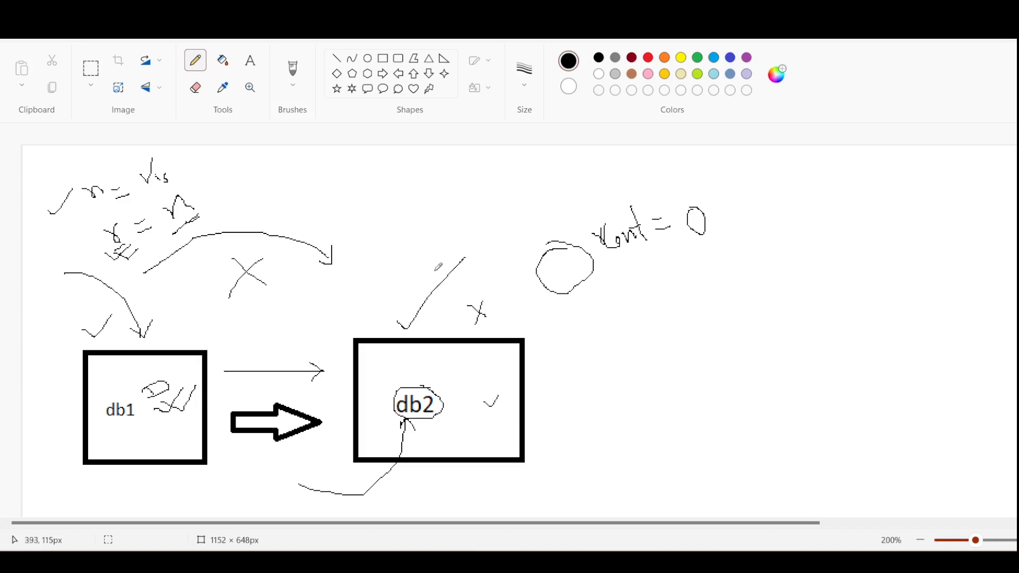
{"action": "mouse_move", "coordinate": [272, 252]}
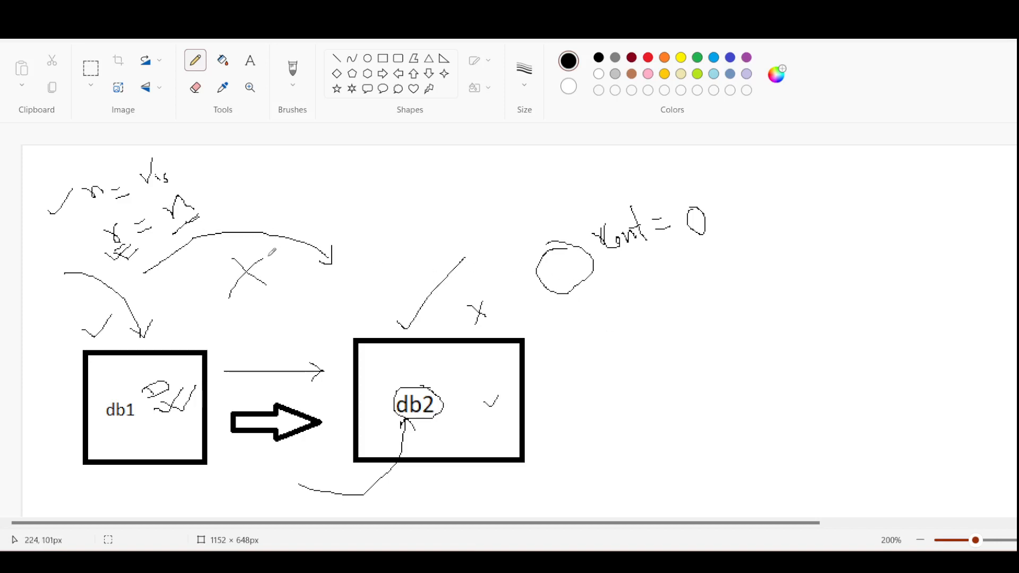
{"action": "mouse_move", "coordinate": [273, 250]}
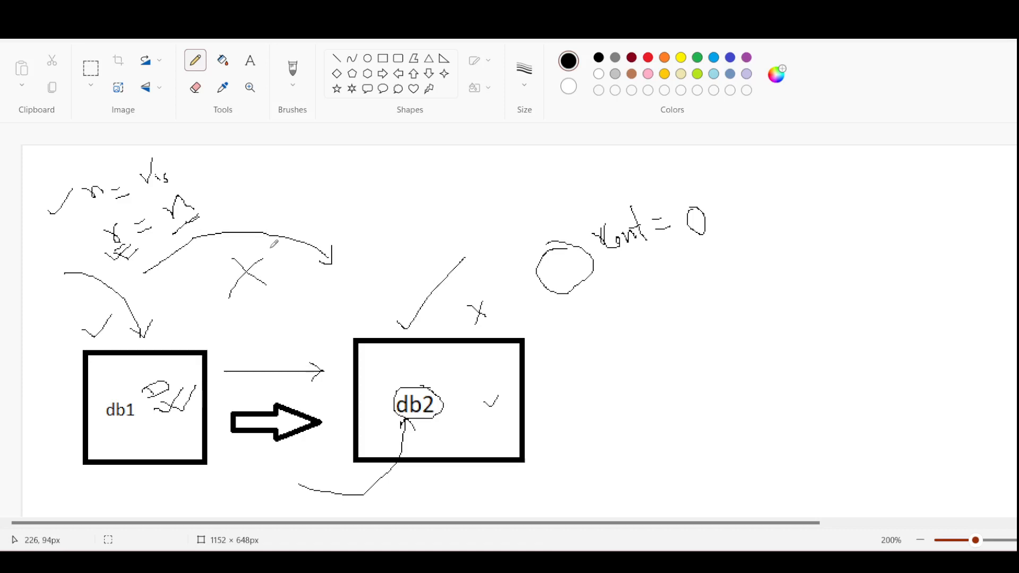
{"action": "mouse_move", "coordinate": [231, 260]}
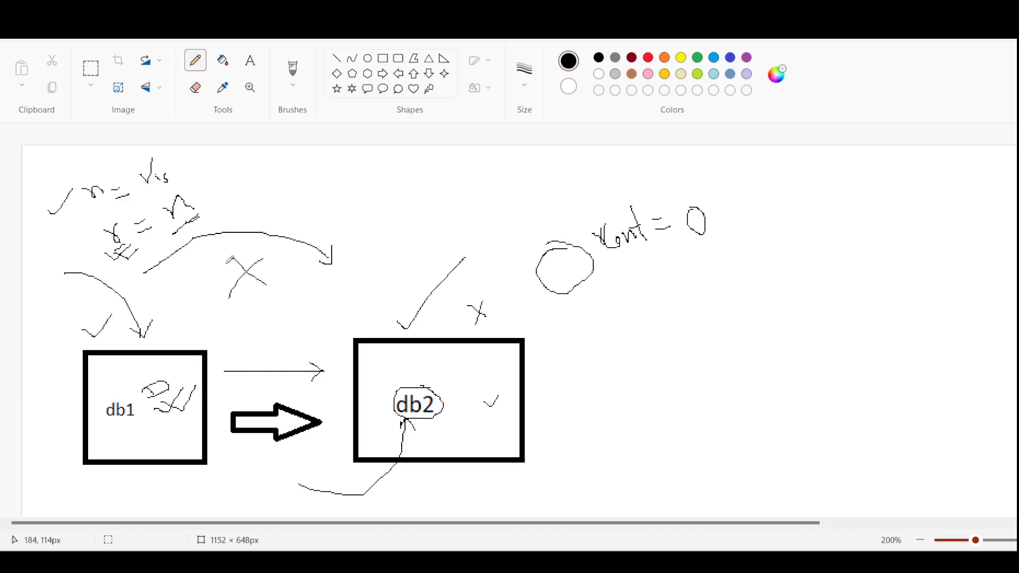
{"action": "mouse_move", "coordinate": [266, 197]}
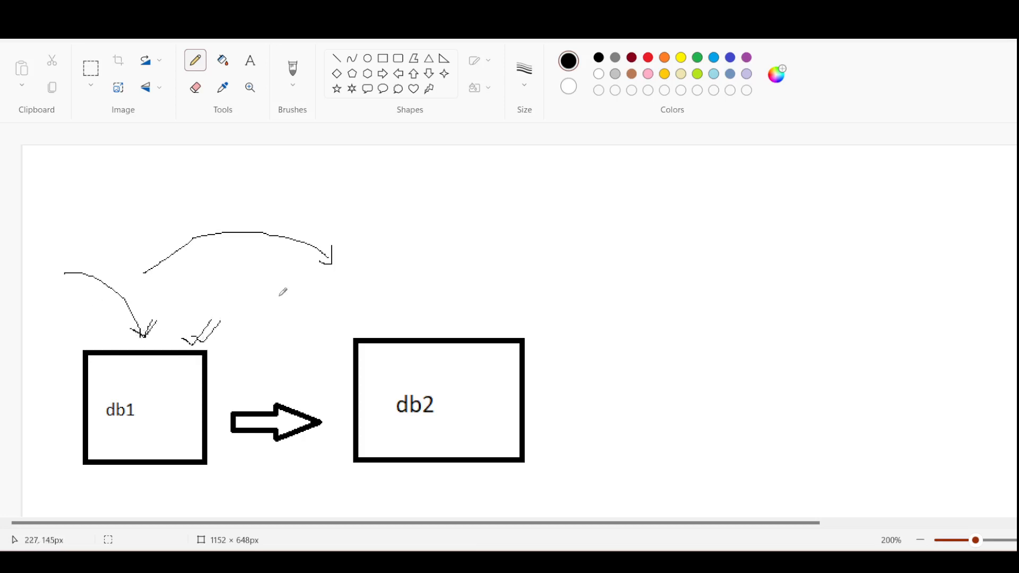
{"action": "mouse_move", "coordinate": [275, 249]}
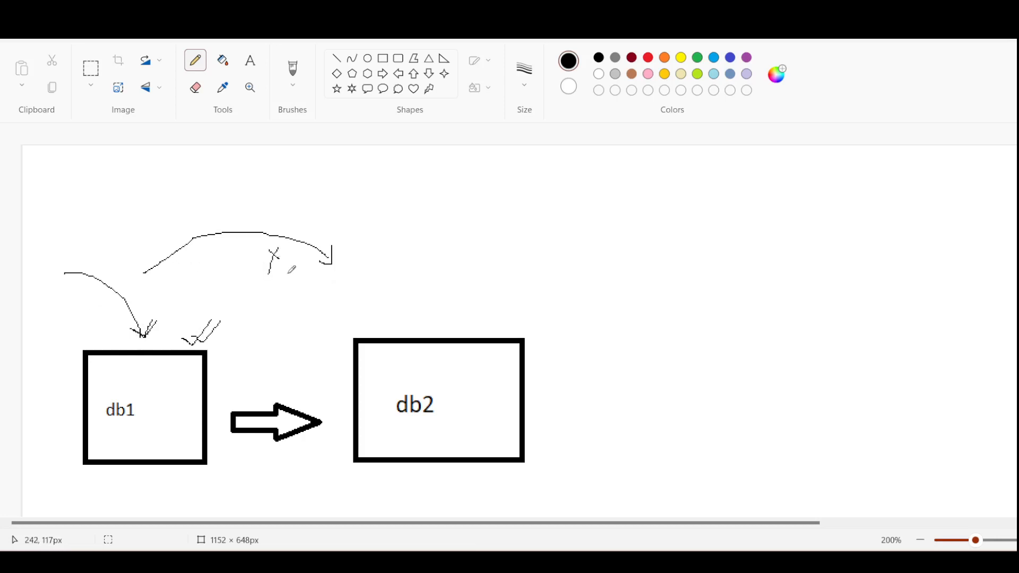
{"action": "mouse_move", "coordinate": [484, 393]}
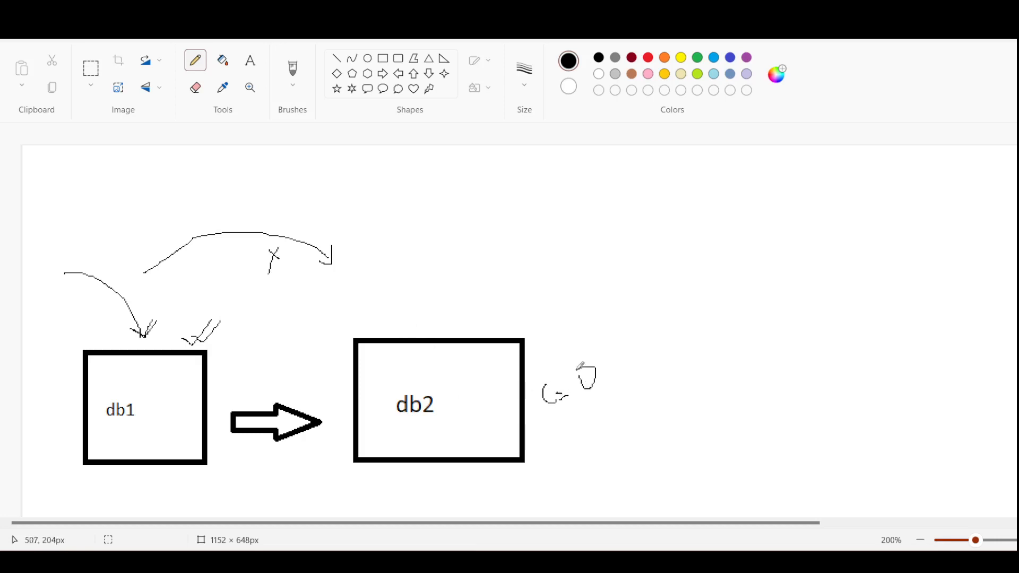
{"action": "mouse_move", "coordinate": [317, 299]}
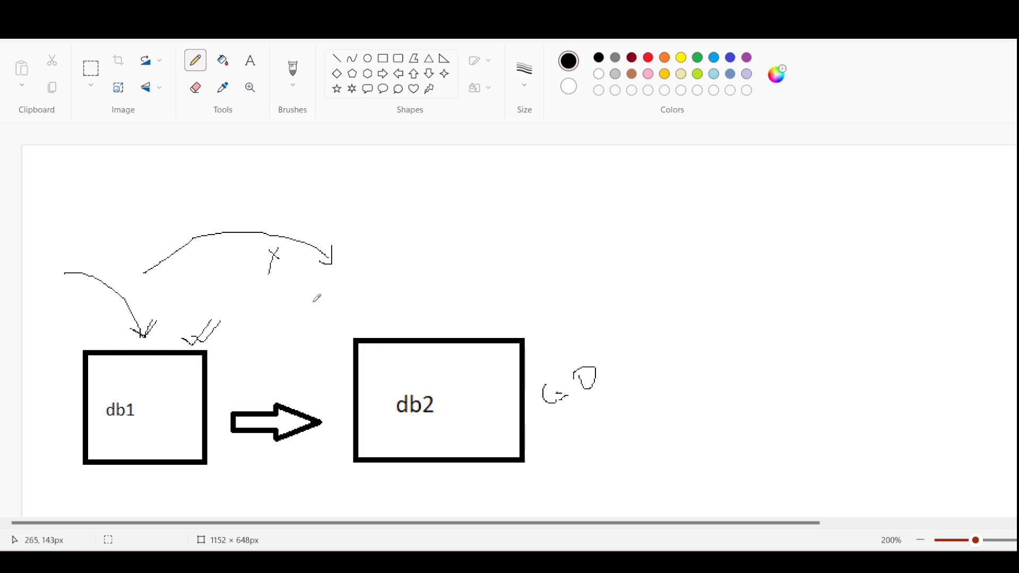
{"action": "mouse_move", "coordinate": [324, 287]}
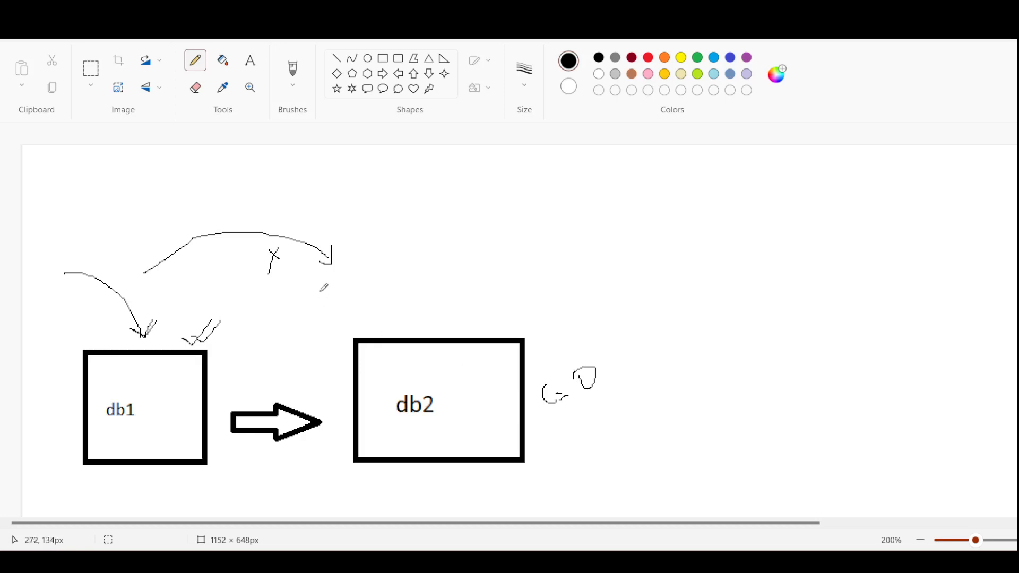
{"action": "mouse_move", "coordinate": [353, 327]}
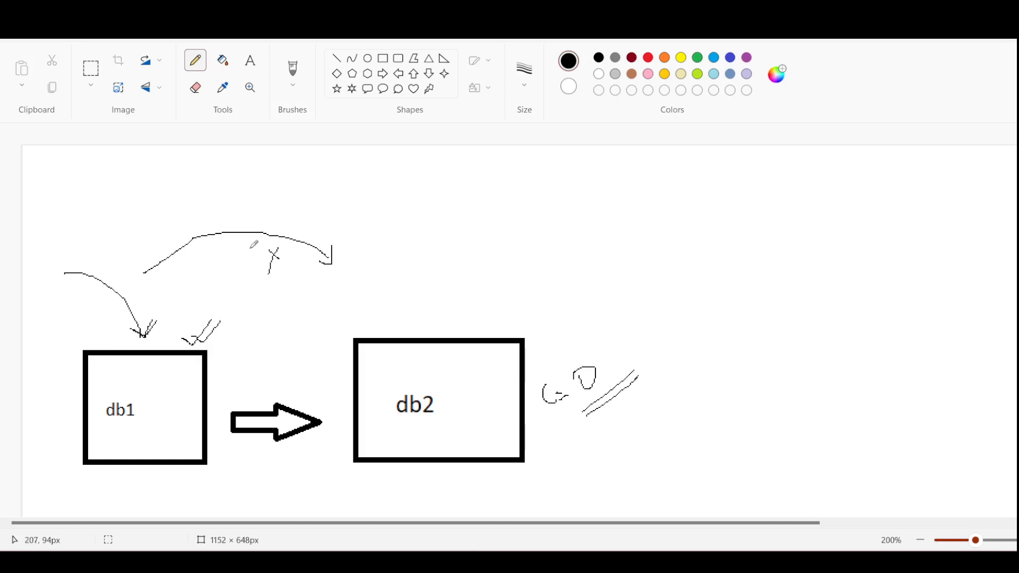
{"action": "mouse_move", "coordinate": [318, 284]}
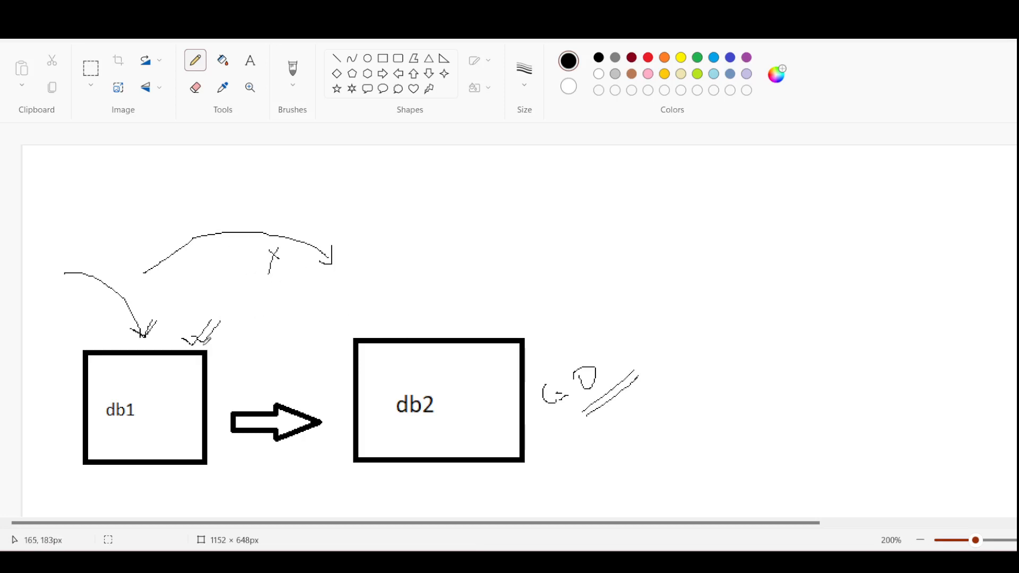
{"action": "mouse_move", "coordinate": [243, 298]}
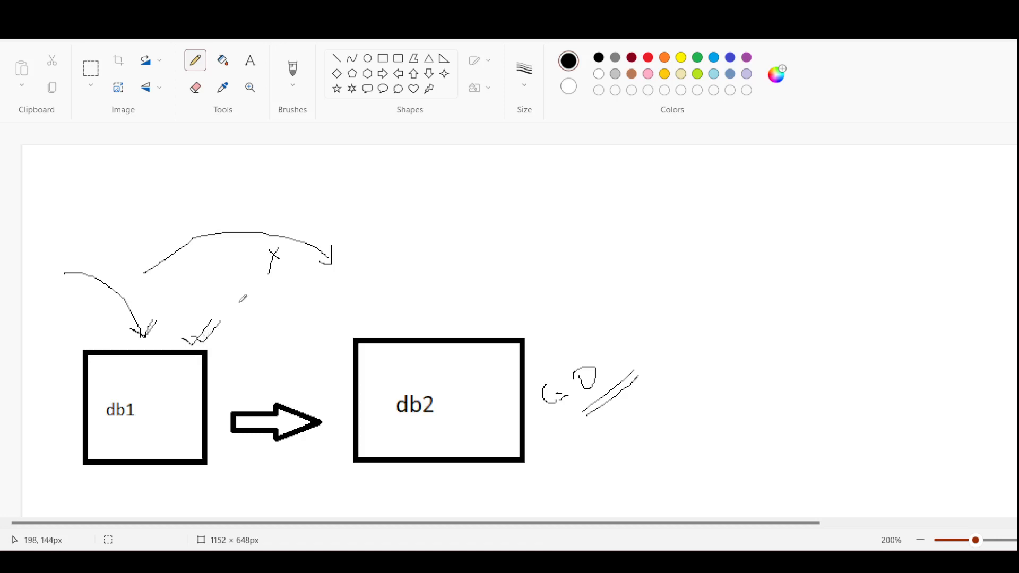
{"action": "mouse_move", "coordinate": [81, 278]}
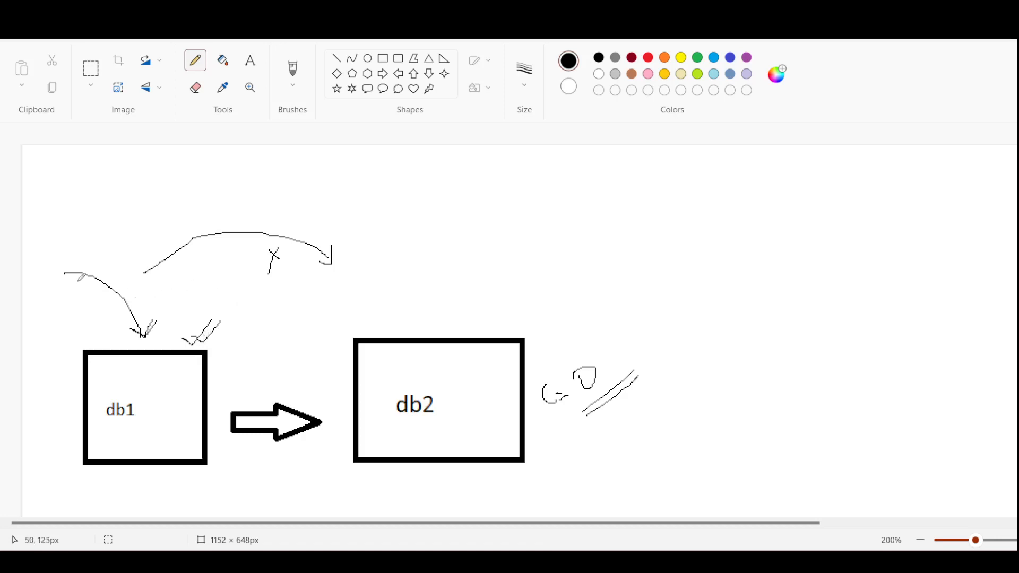
{"action": "mouse_move", "coordinate": [147, 337]}
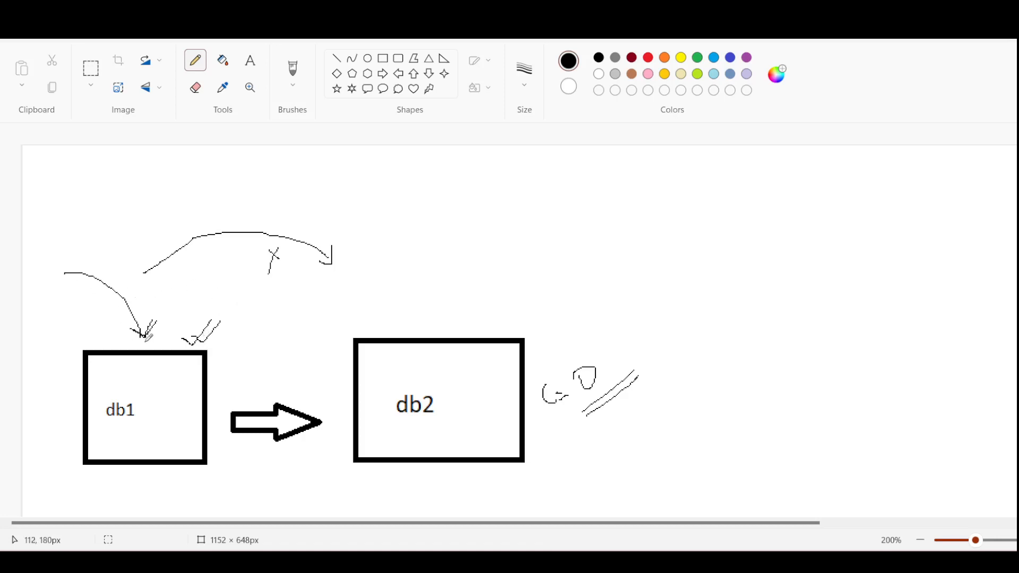
{"action": "mouse_move", "coordinate": [73, 344]}
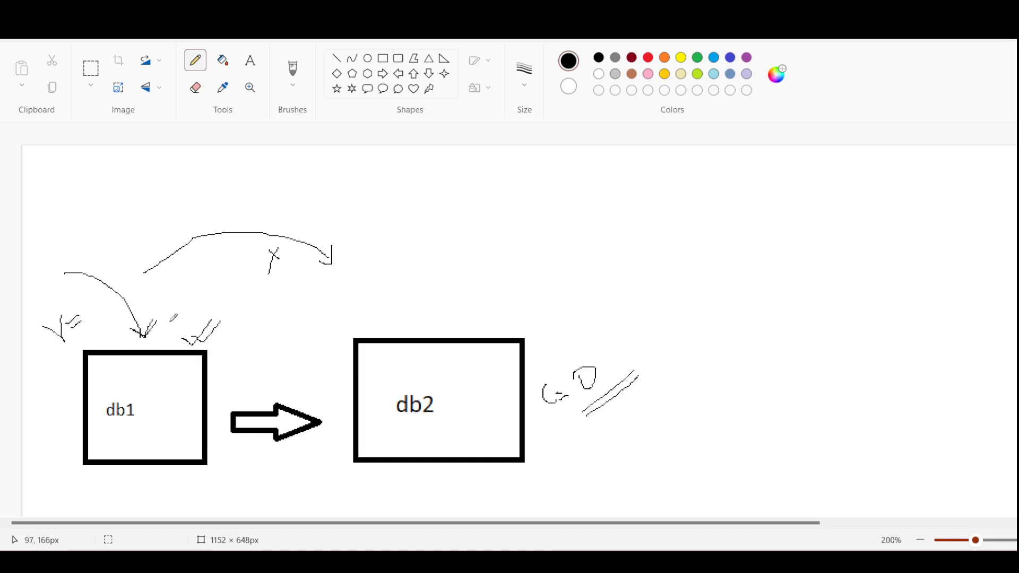
{"action": "mouse_move", "coordinate": [283, 258]}
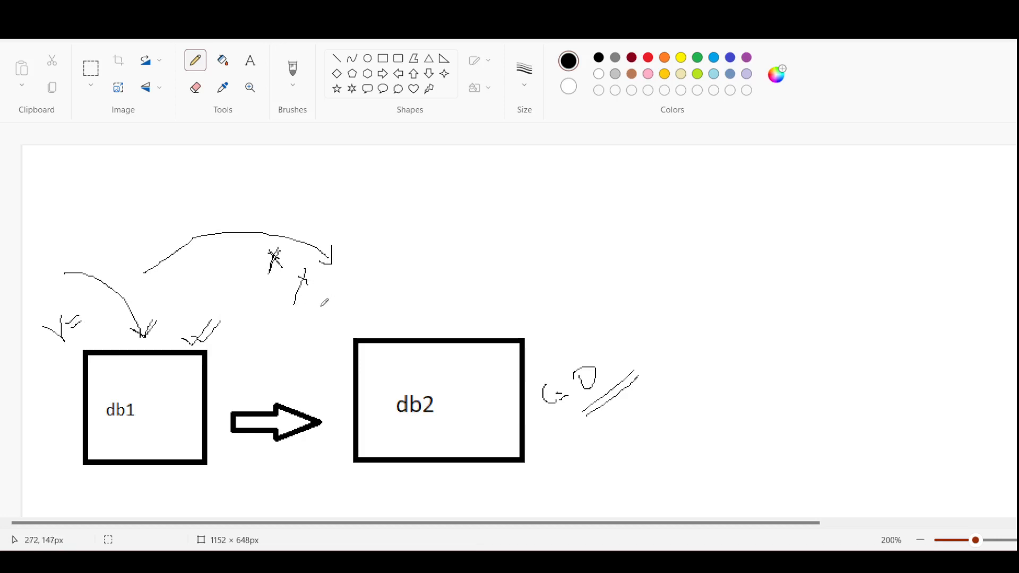
{"action": "mouse_move", "coordinate": [361, 273]}
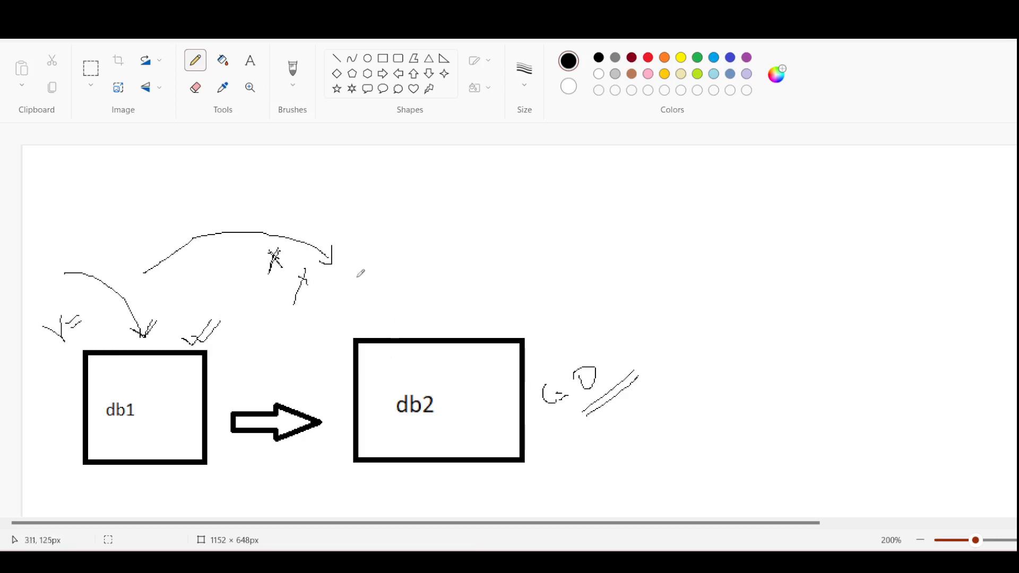
{"action": "mouse_move", "coordinate": [344, 249]}
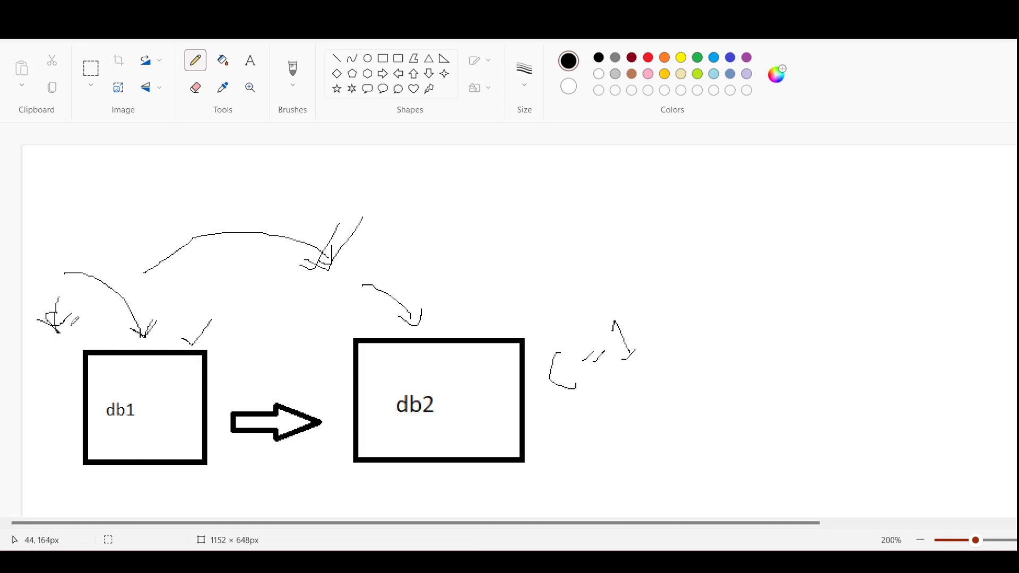
{"action": "mouse_move", "coordinate": [551, 271]}
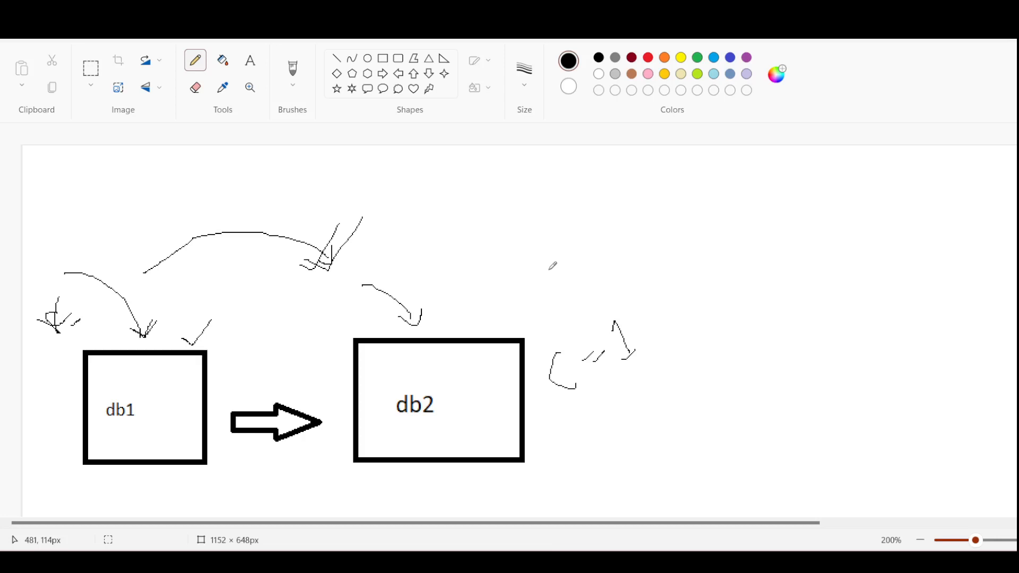
{"action": "mouse_move", "coordinate": [509, 259]}
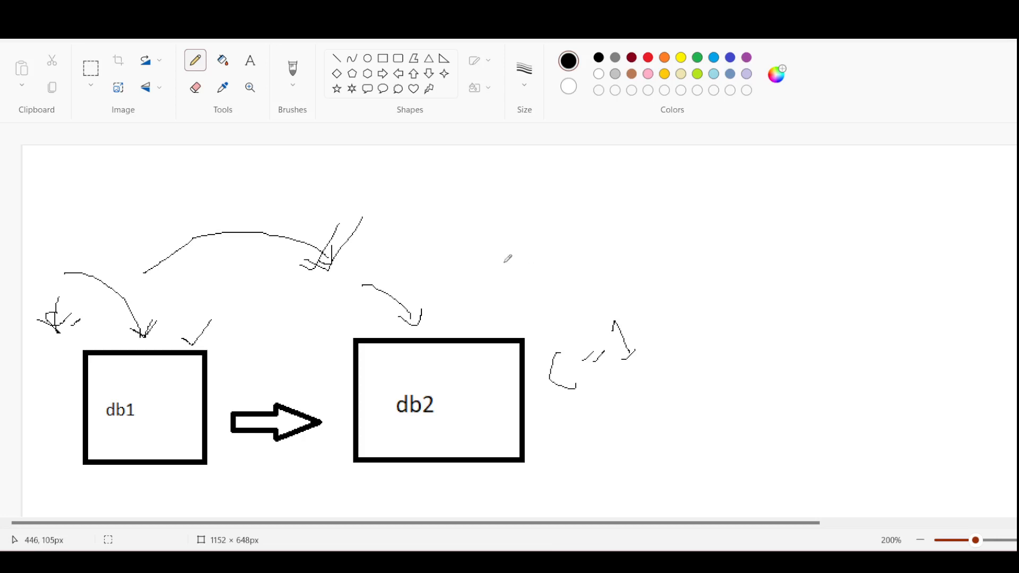
{"action": "mouse_move", "coordinate": [64, 286]}
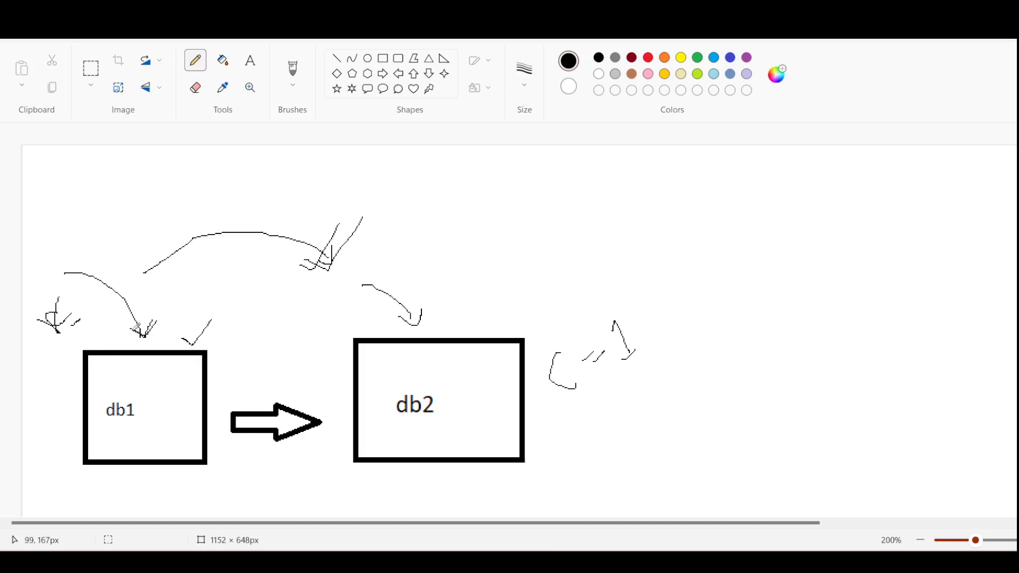
{"action": "mouse_move", "coordinate": [166, 316]}
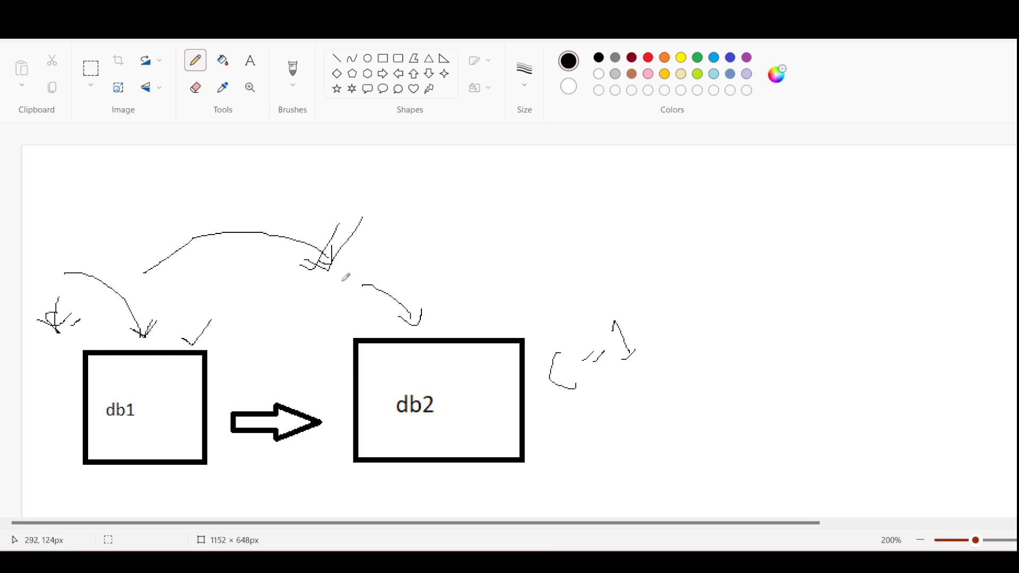
{"action": "mouse_move", "coordinate": [266, 272]}
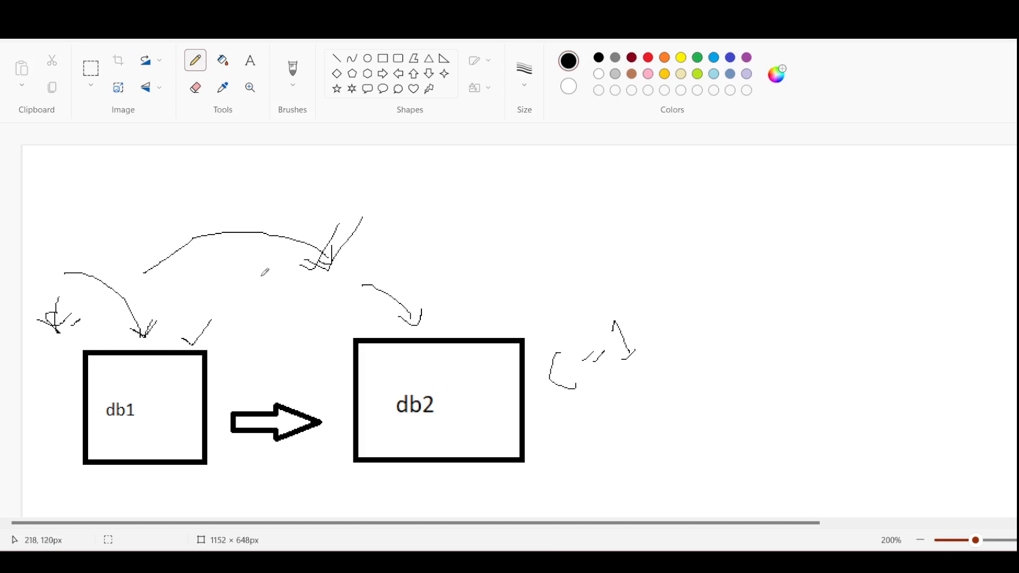
{"action": "mouse_move", "coordinate": [344, 269]}
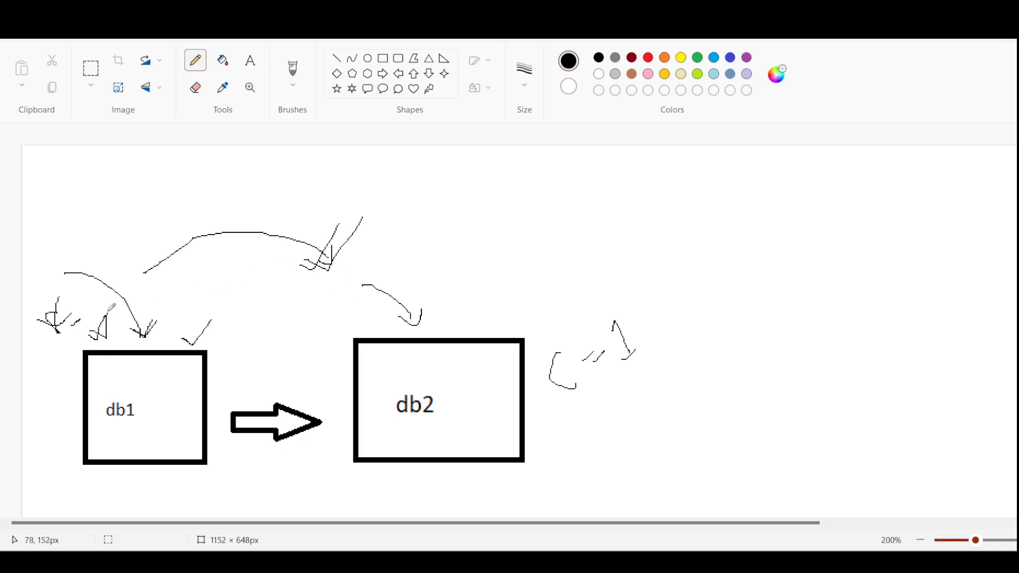
{"action": "mouse_move", "coordinate": [413, 381]}
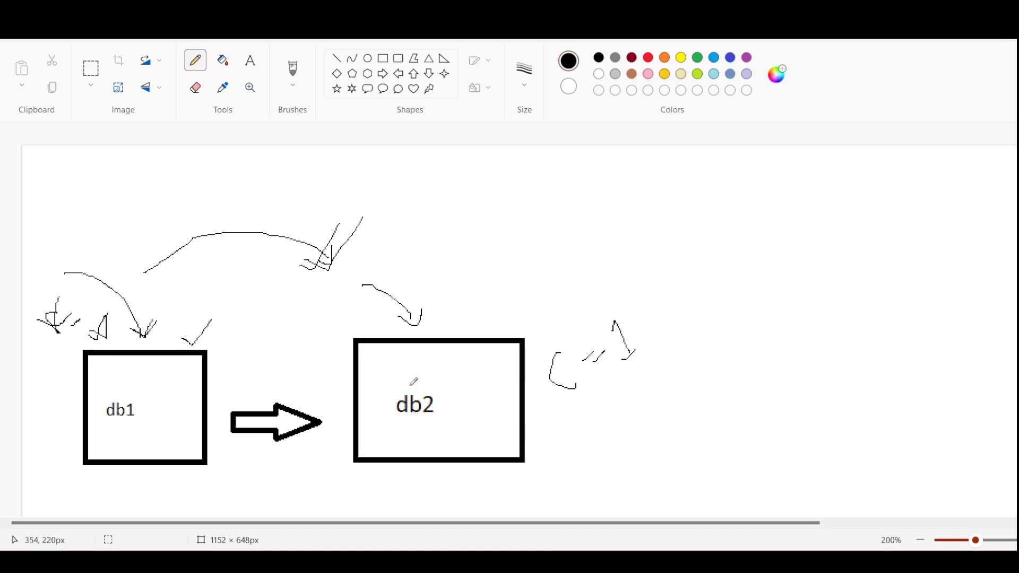
{"action": "mouse_move", "coordinate": [330, 299]}
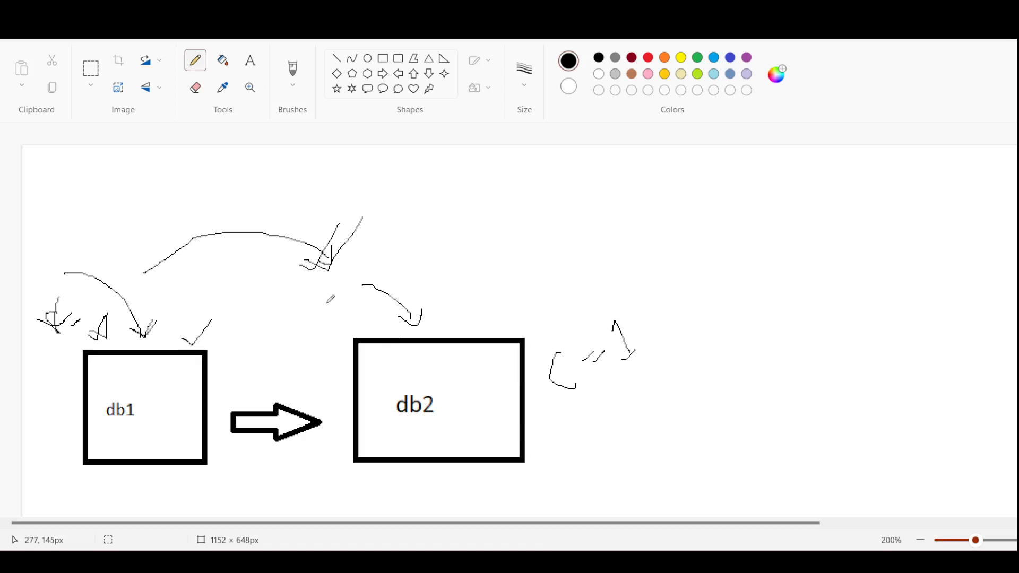
{"action": "mouse_move", "coordinate": [325, 305]}
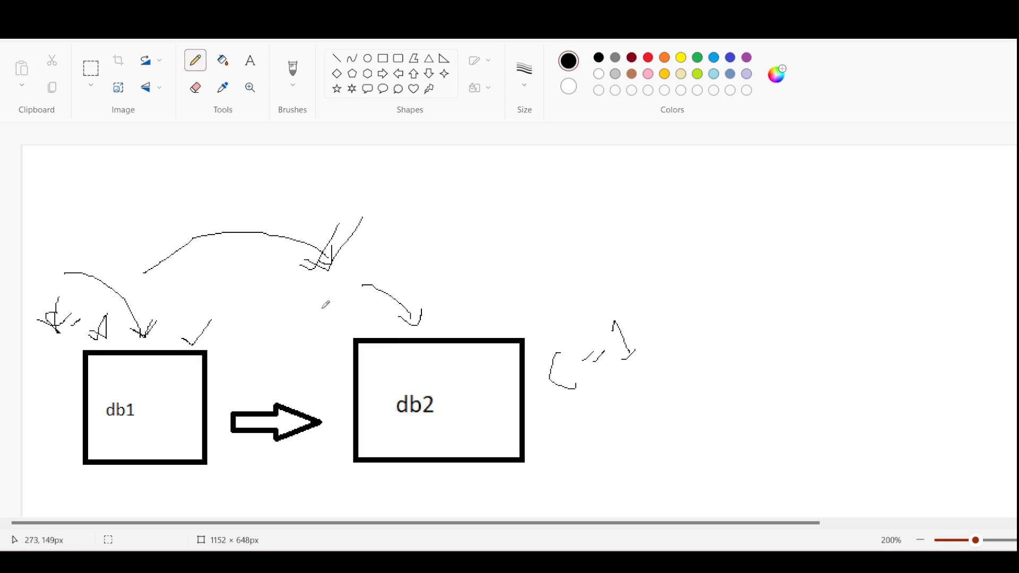
{"action": "mouse_move", "coordinate": [107, 315]}
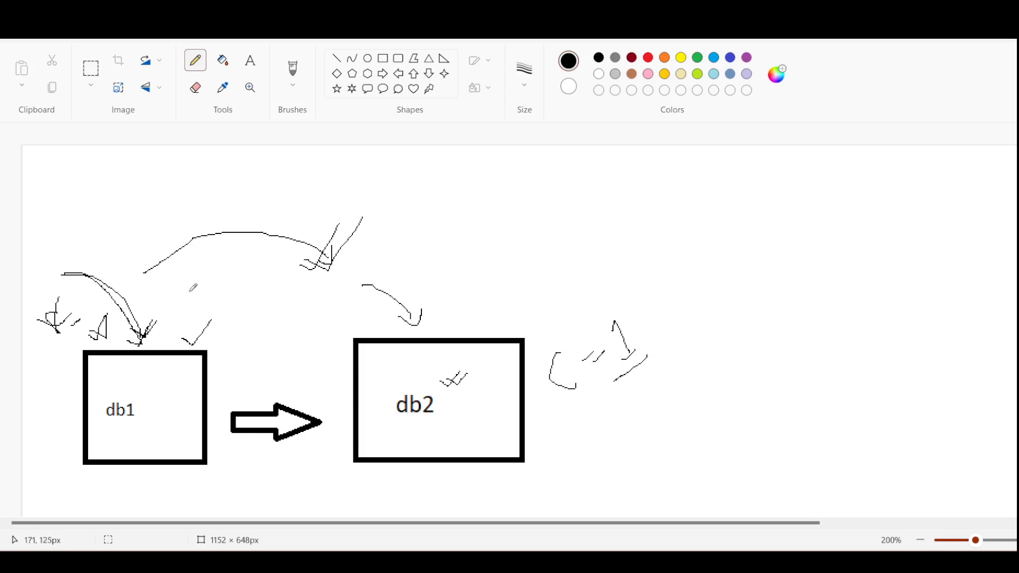
{"action": "mouse_move", "coordinate": [376, 281]}
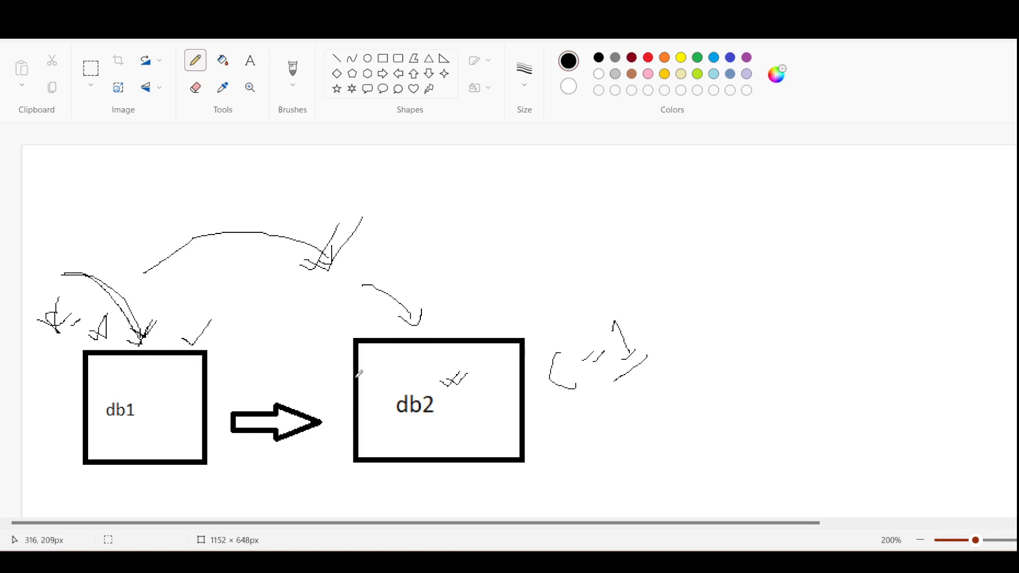
{"action": "mouse_move", "coordinate": [176, 489]}
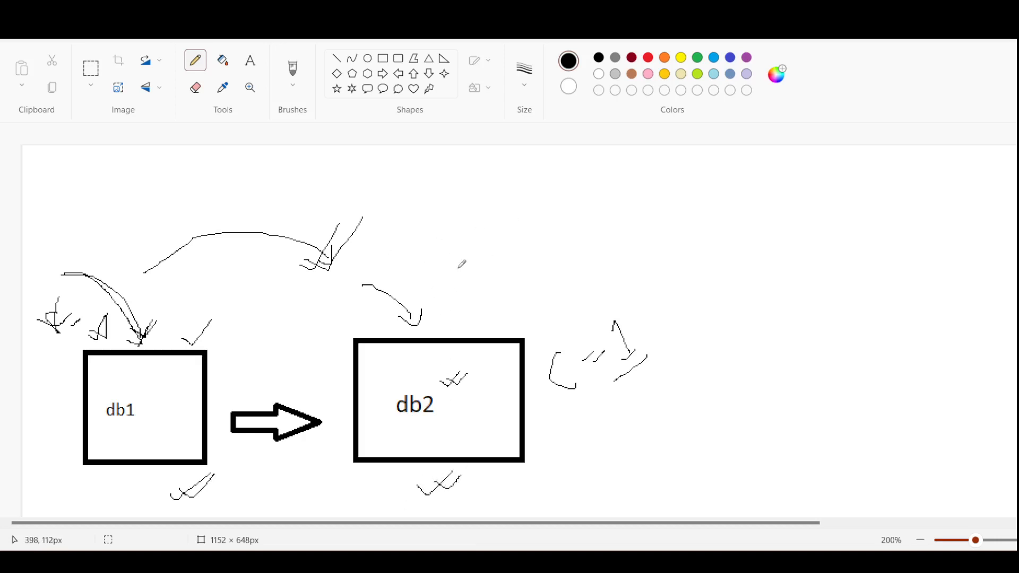
{"action": "mouse_move", "coordinate": [491, 322]}
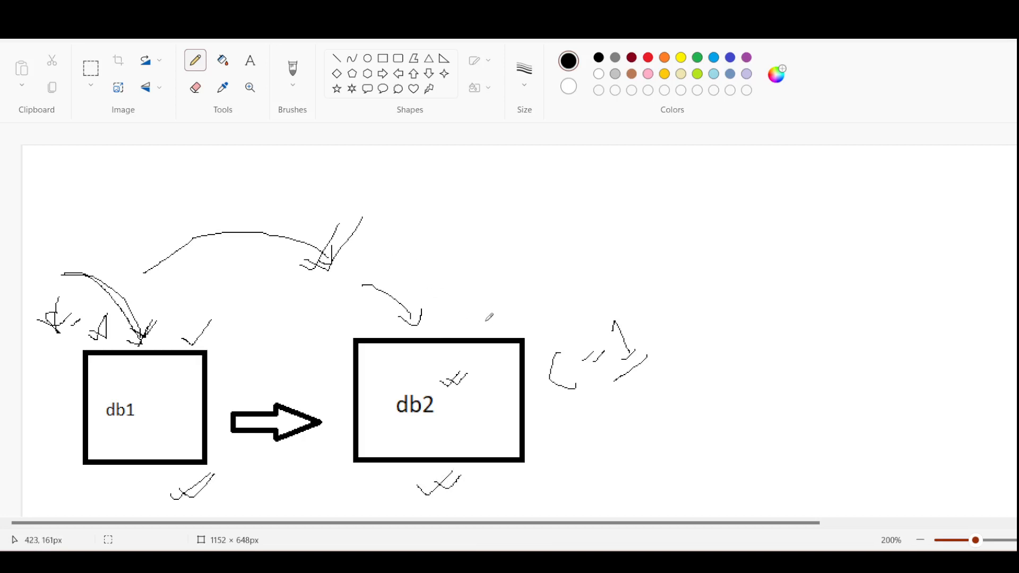
{"action": "mouse_move", "coordinate": [736, 412]}
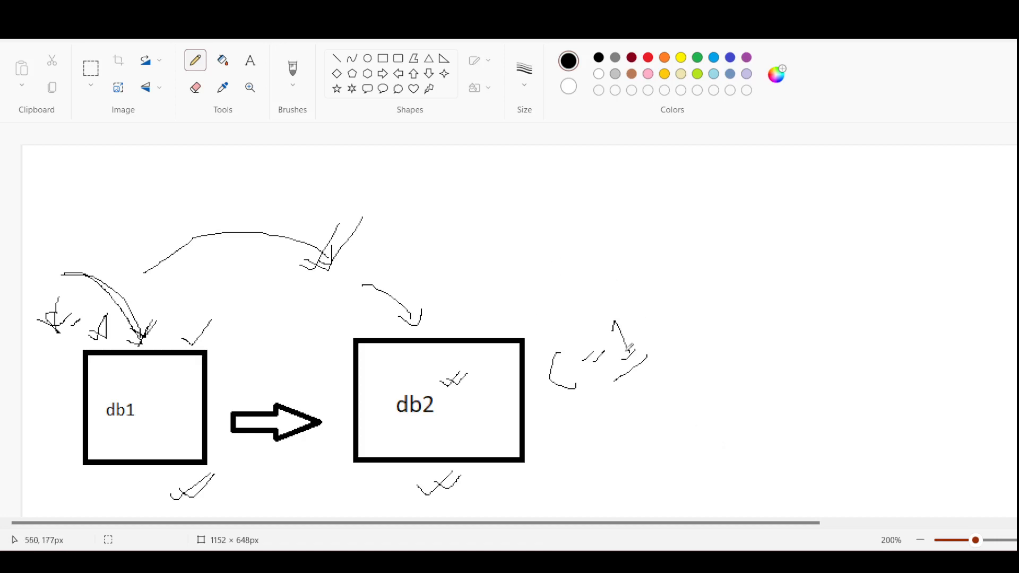
{"action": "mouse_move", "coordinate": [729, 458]}
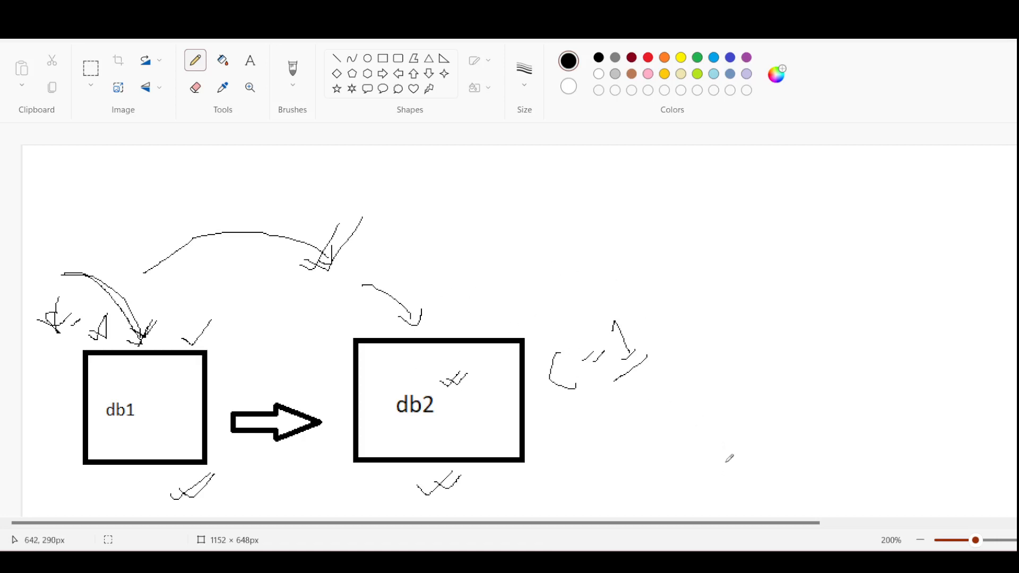